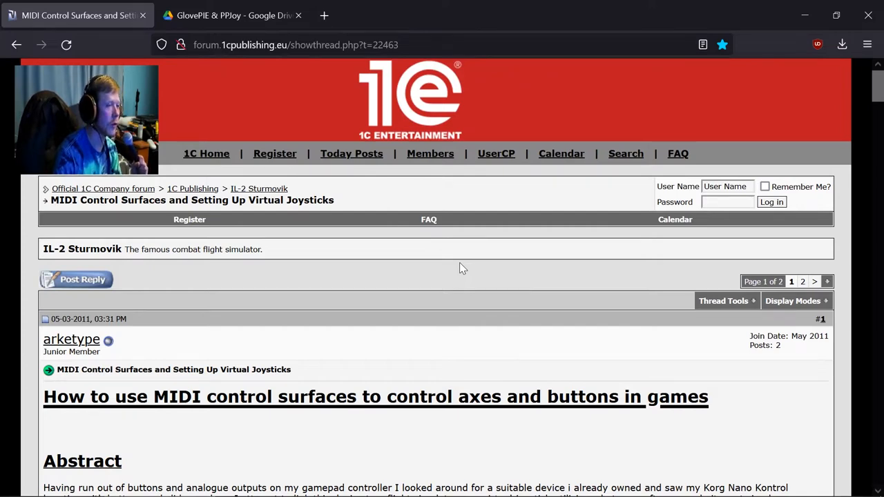
{"action": "mouse_move", "coordinate": [475, 269]}
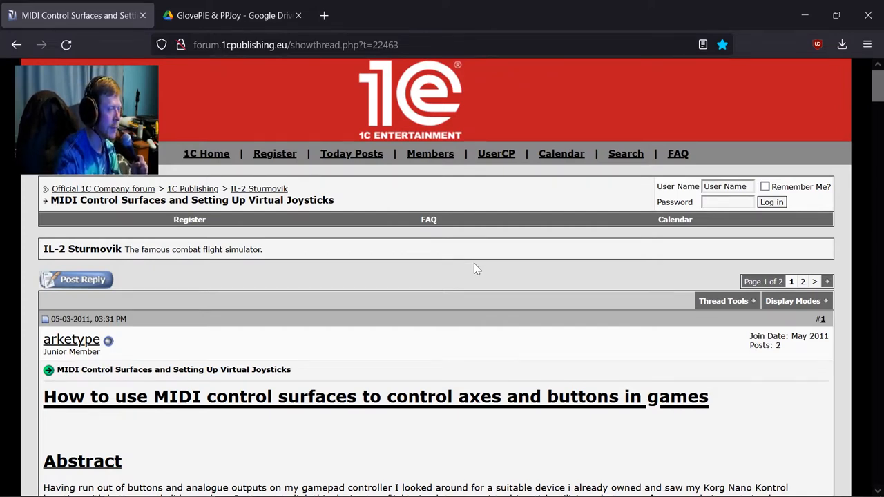
- Scroll the forum guide down to its Installation section, then switch to the GlovePIE & PPJoy Drive tab
{"action": "scroll", "scroll_direction": "down", "scroll_amount": 3}
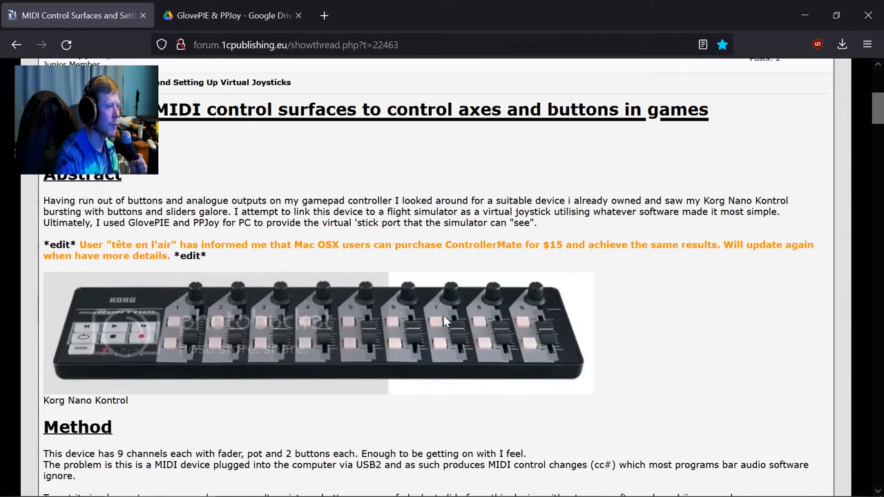
{"action": "scroll", "scroll_direction": "down", "scroll_amount": 3}
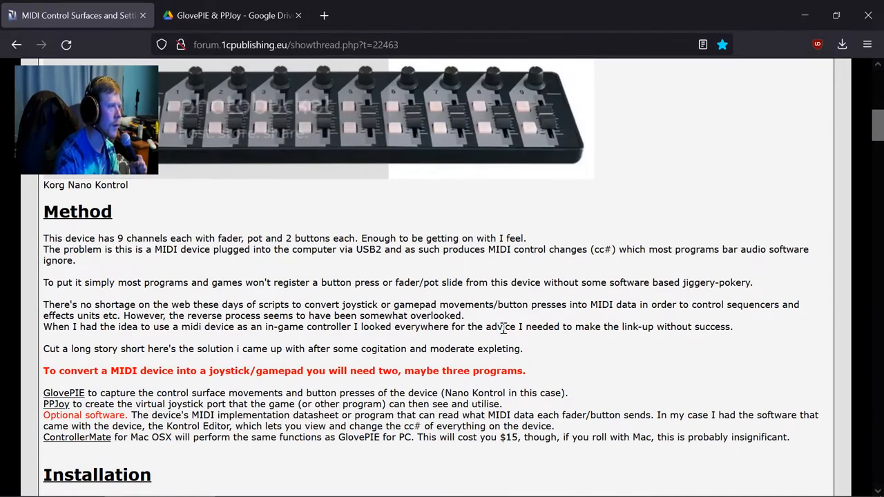
{"action": "scroll", "scroll_direction": "up", "scroll_amount": 3}
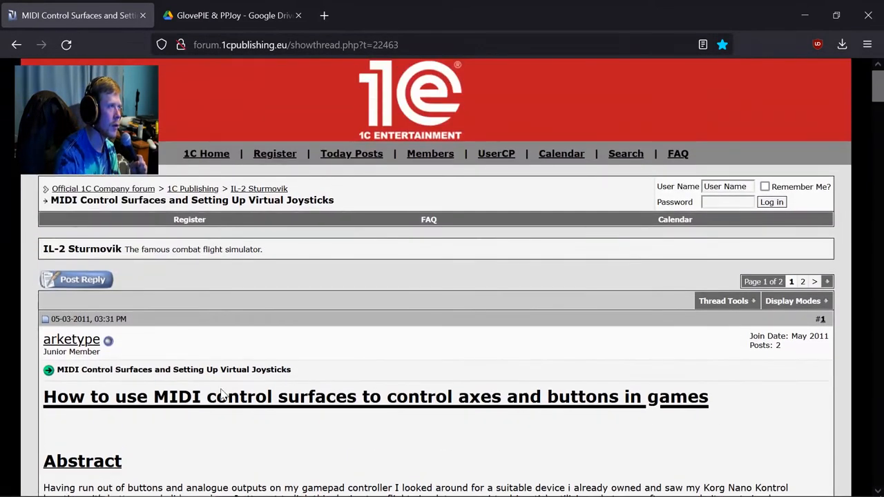
{"action": "mouse_move", "coordinate": [113, 329]}
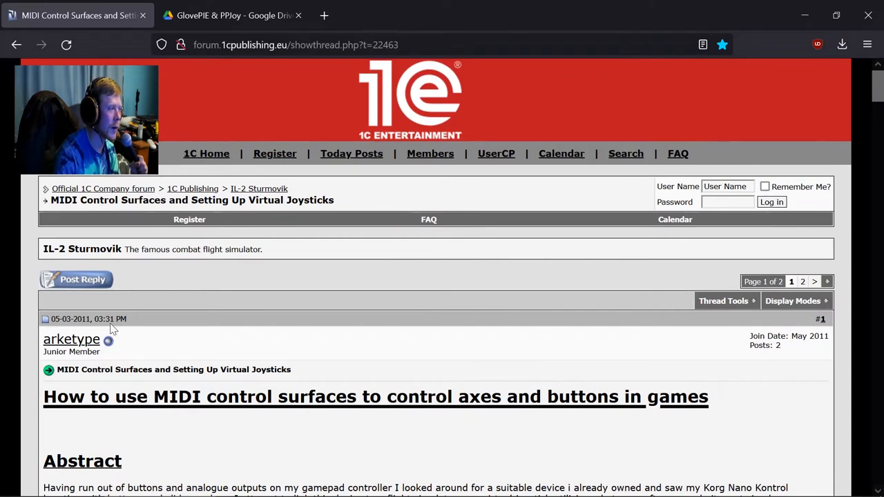
{"action": "mouse_move", "coordinate": [141, 285]}
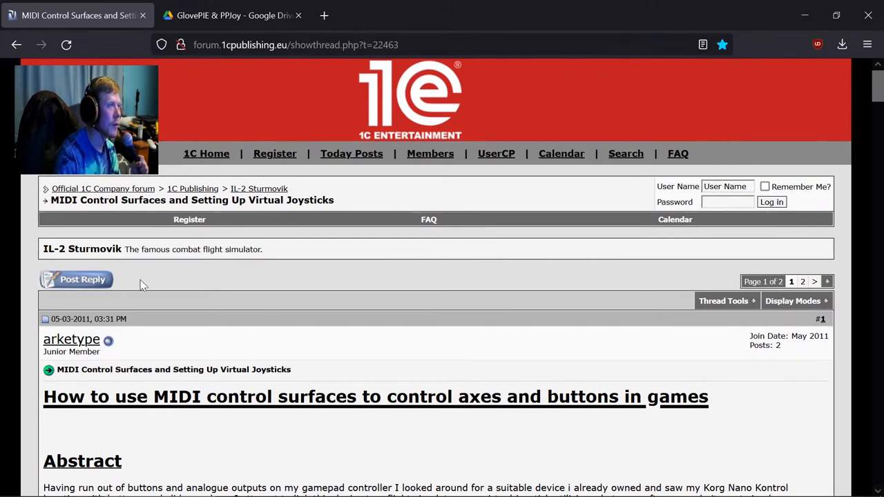
{"action": "mouse_move", "coordinate": [61, 391]}
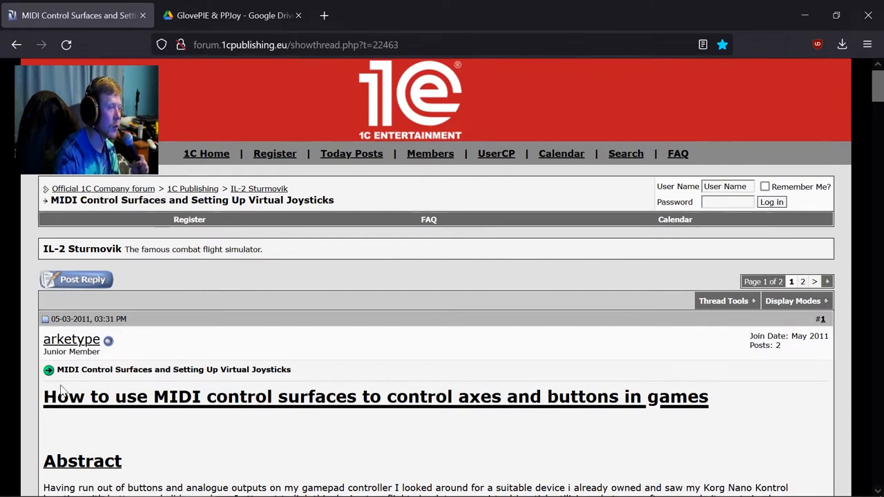
{"action": "mouse_move", "coordinate": [80, 318]}
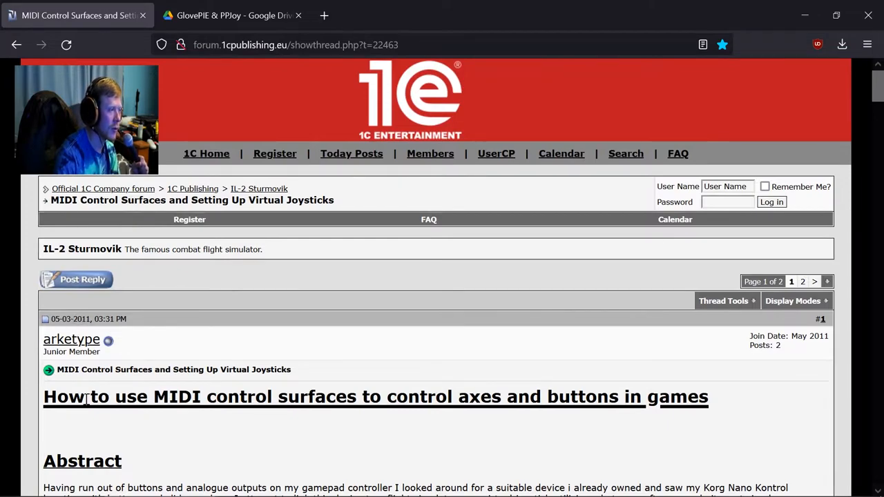
{"action": "scroll", "scroll_direction": "down", "scroll_amount": 3}
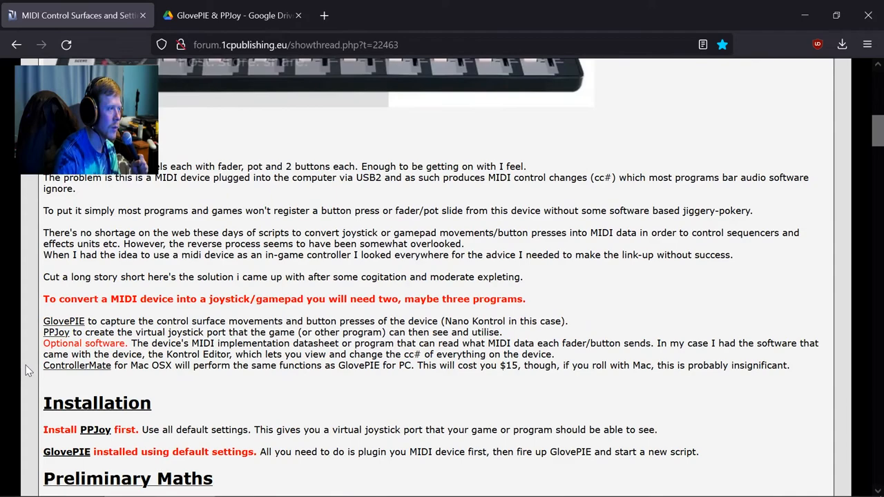
{"action": "scroll", "scroll_direction": "down", "scroll_amount": 3}
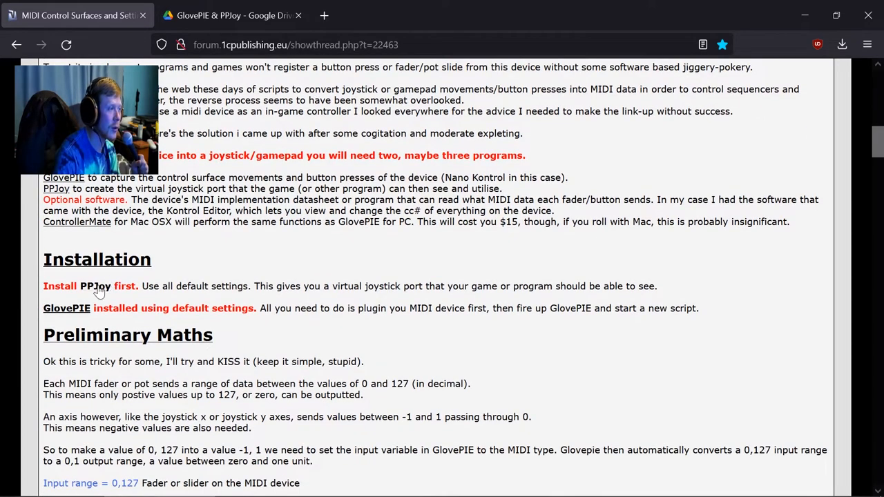
{"action": "mouse_move", "coordinate": [94, 285]}
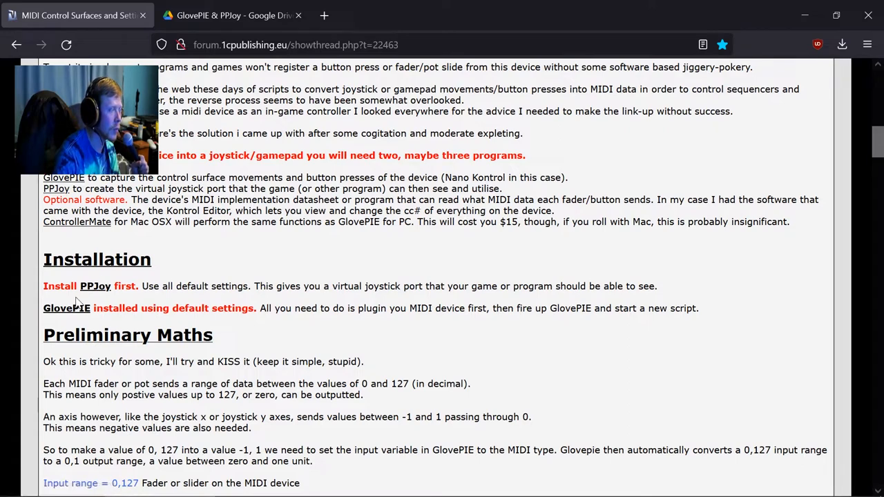
{"action": "left_click", "coordinate": [232, 15]}
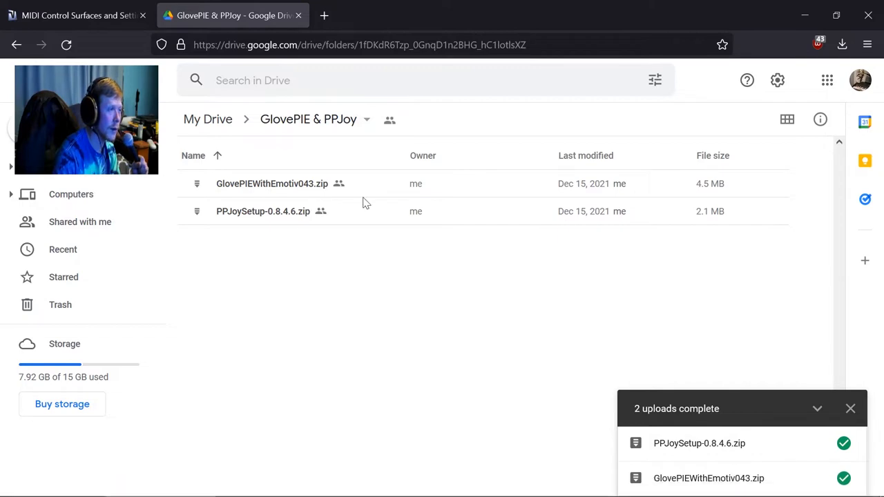
{"action": "mouse_move", "coordinate": [370, 241]}
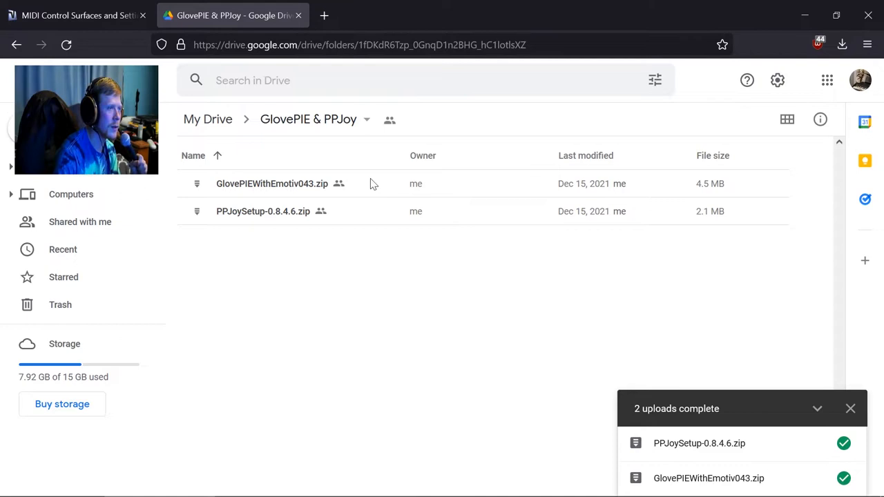
{"action": "mouse_move", "coordinate": [338, 199]}
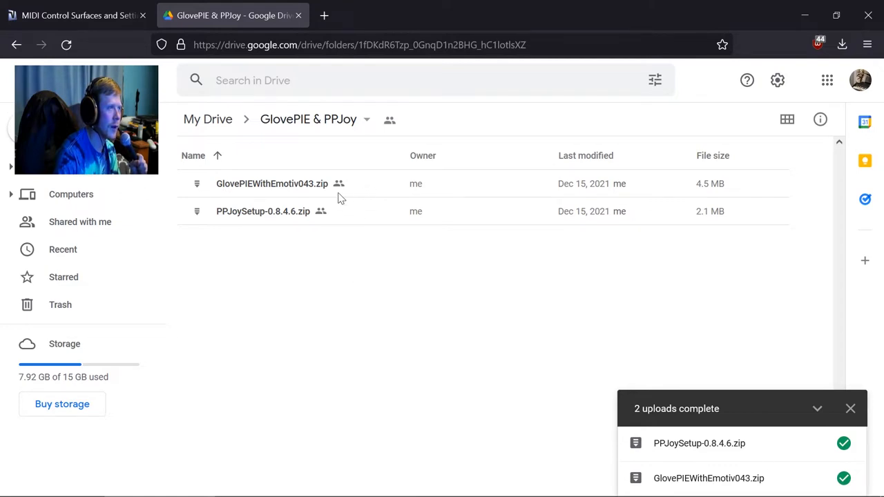
{"action": "mouse_move", "coordinate": [340, 218]}
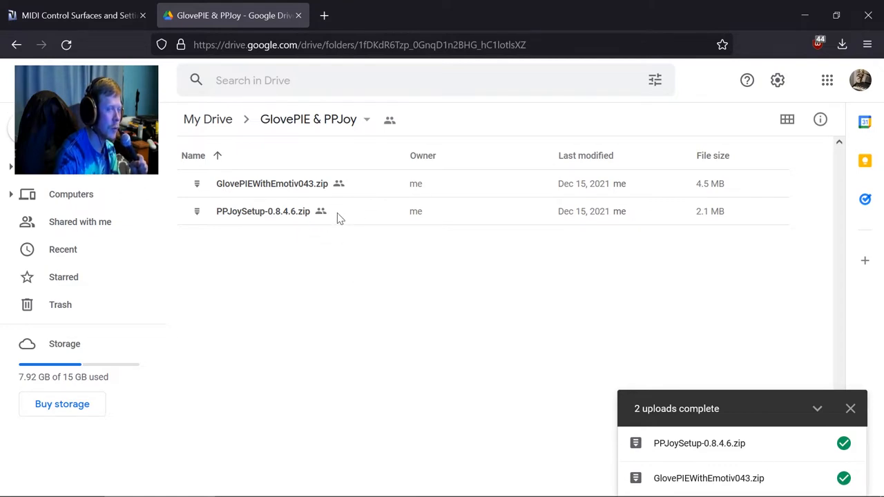
- Look at GlovePIEWithEmotiv043.zip, revisit the forum guide, and select PPJoySetup-0.8.4.6.zip in the Drive folder
{"action": "left_click", "coordinate": [271, 182]}
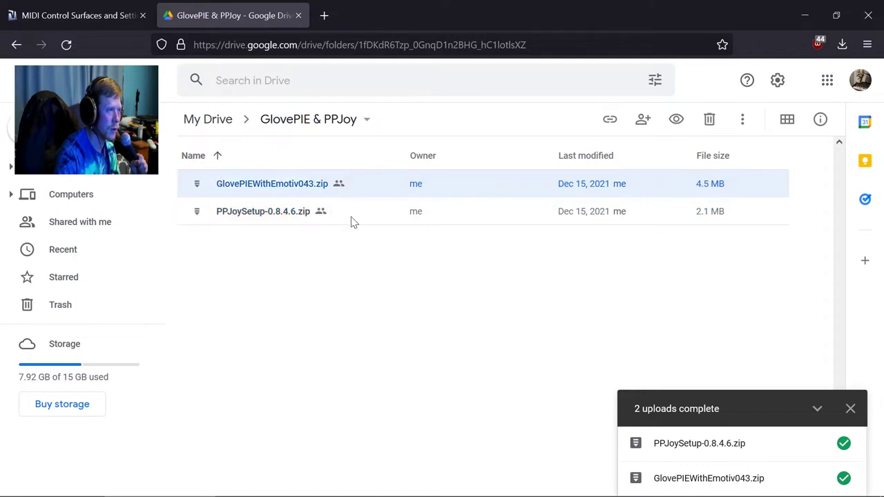
{"action": "mouse_move", "coordinate": [378, 185]}
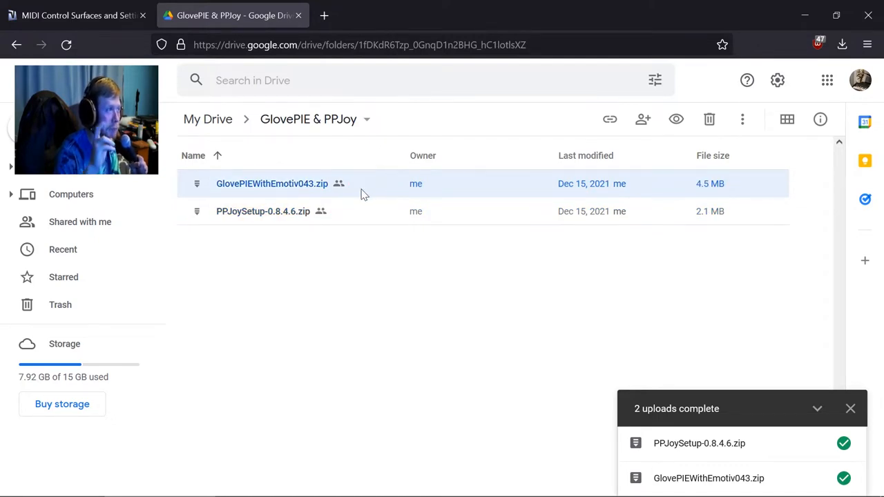
{"action": "mouse_move", "coordinate": [345, 318]}
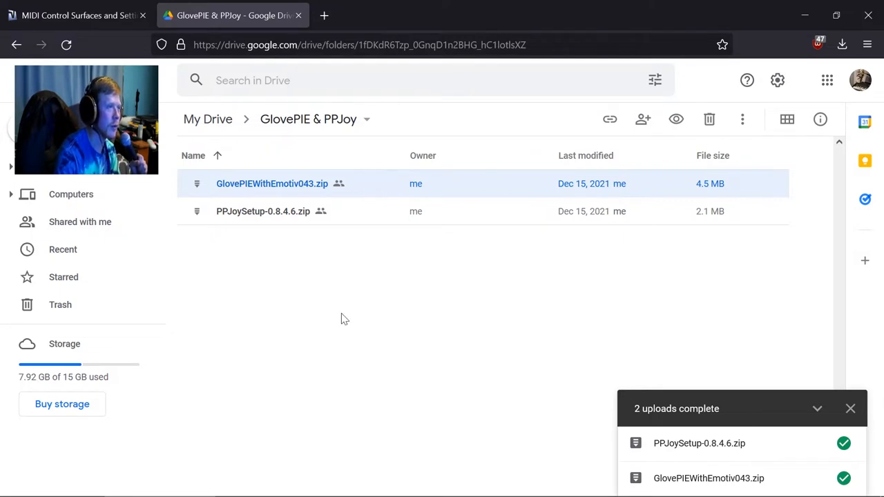
{"action": "mouse_move", "coordinate": [392, 240]}
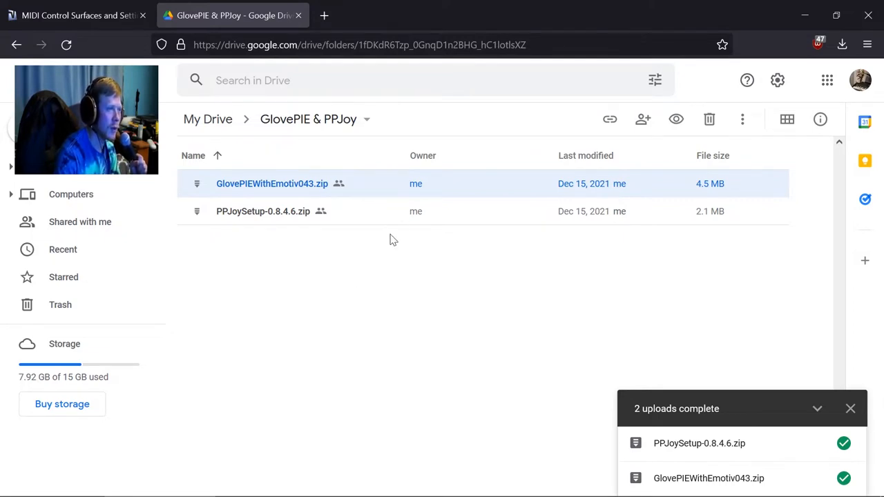
{"action": "mouse_move", "coordinate": [287, 237]}
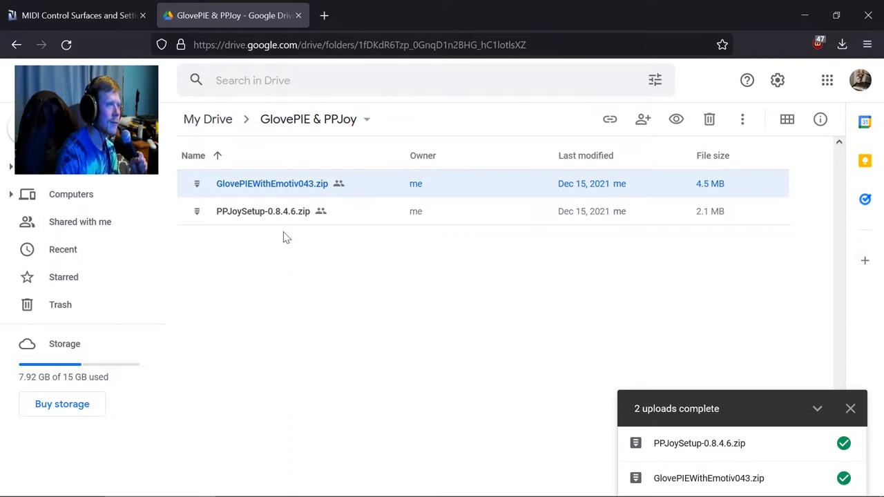
{"action": "mouse_move", "coordinate": [353, 478]}
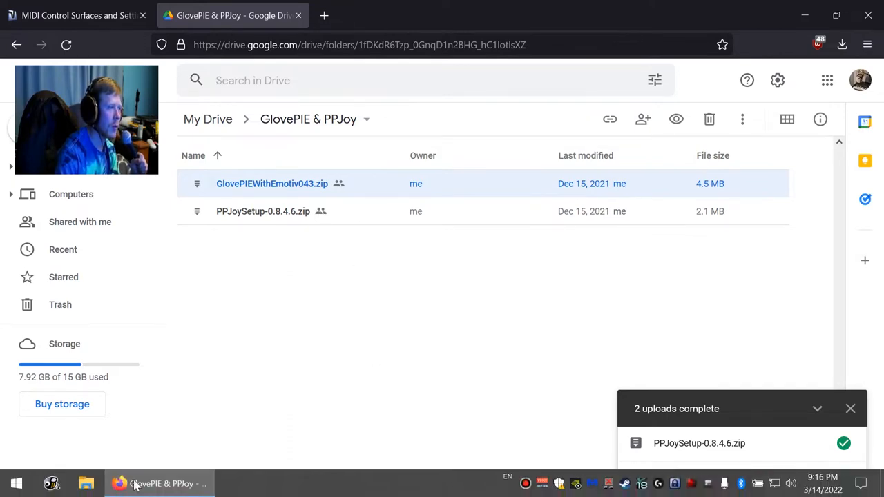
{"action": "left_click", "coordinate": [76, 15]}
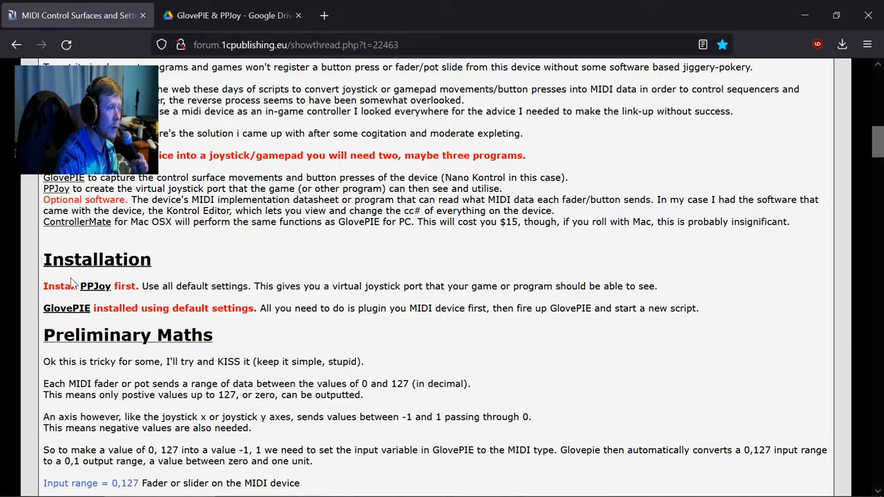
{"action": "left_click", "coordinate": [232, 15]}
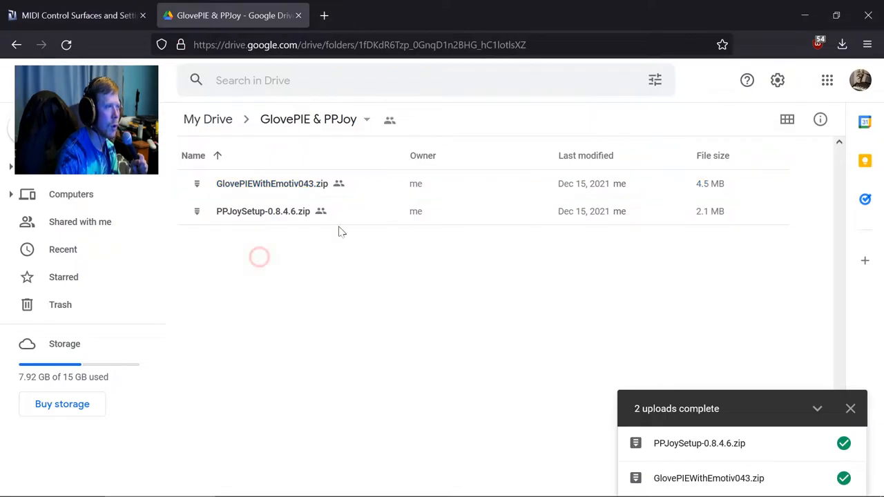
{"action": "left_click", "coordinate": [262, 211]}
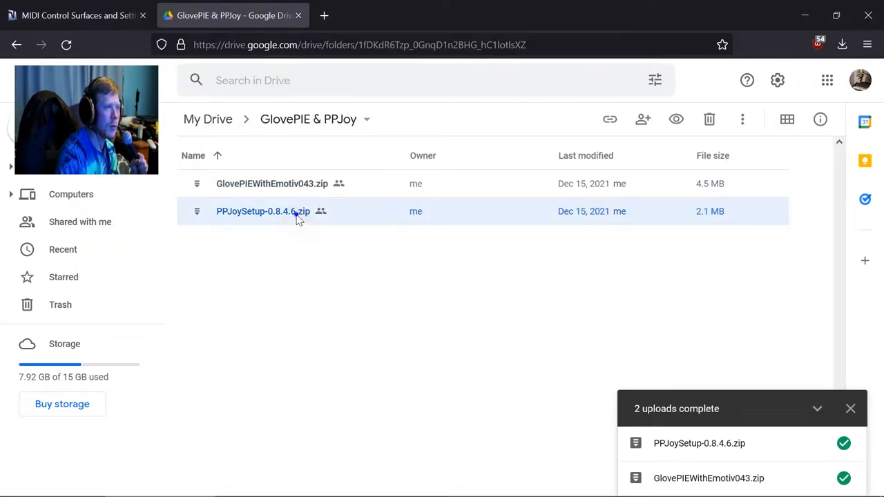
- Download PPJoySetup-0.8.4.6.zip via its context menu and check progress in the downloads panel
{"action": "right_click", "coordinate": [262, 211]}
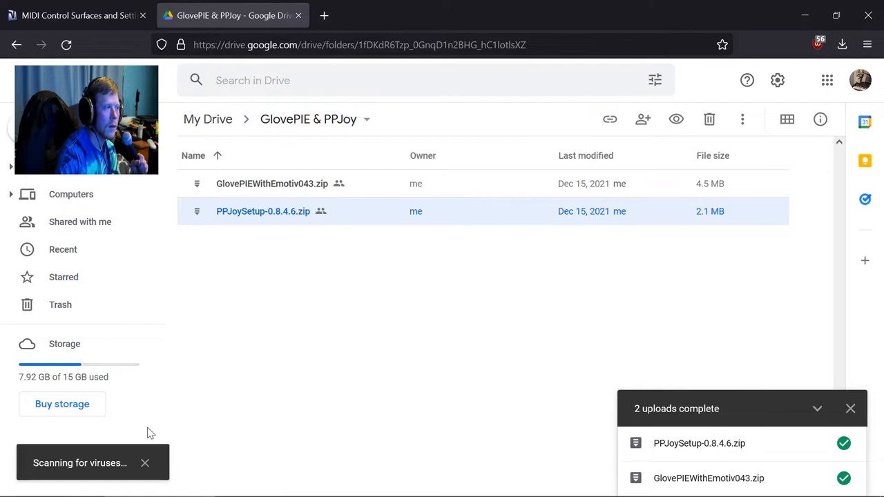
{"action": "right_click", "coordinate": [272, 183]}
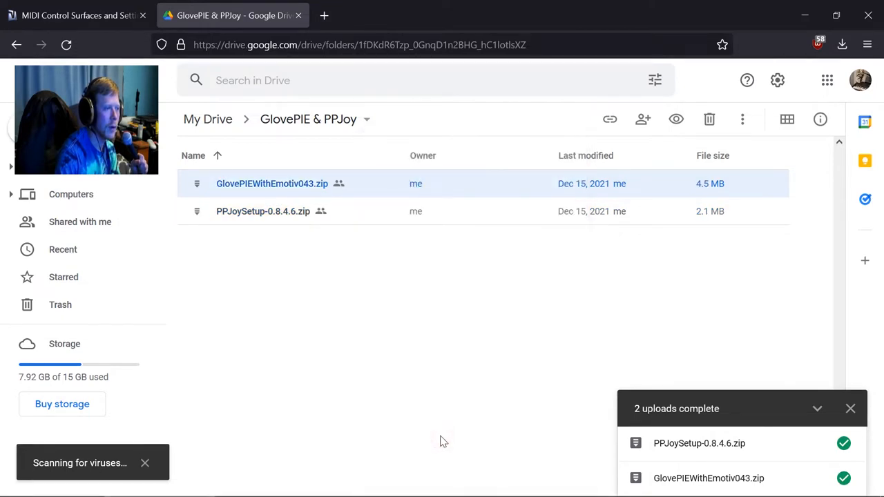
{"action": "mouse_move", "coordinate": [842, 44]}
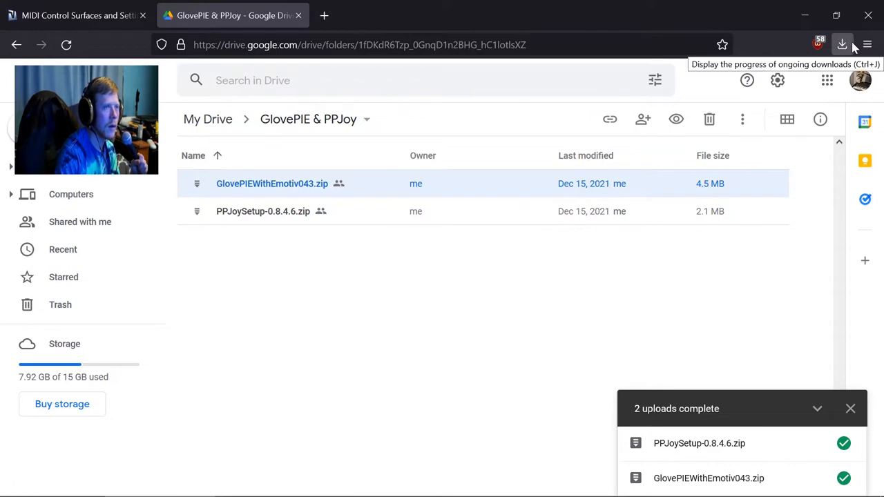
{"action": "left_click", "coordinate": [842, 44]}
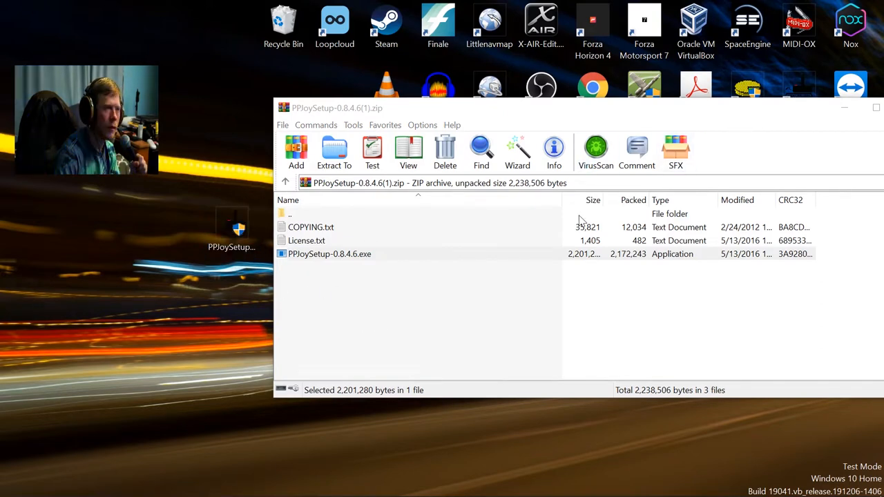
- Close the archive, launch PPJoySetup-0.8.4.6.exe, move past the welcome page, then cancel and confirm quitting
{"action": "left_click", "coordinate": [876, 107]}
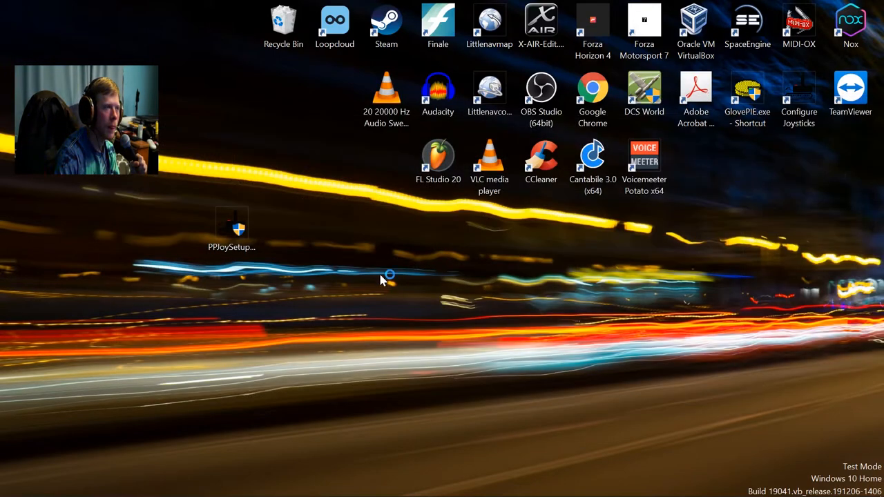
{"action": "double_click", "coordinate": [232, 223]}
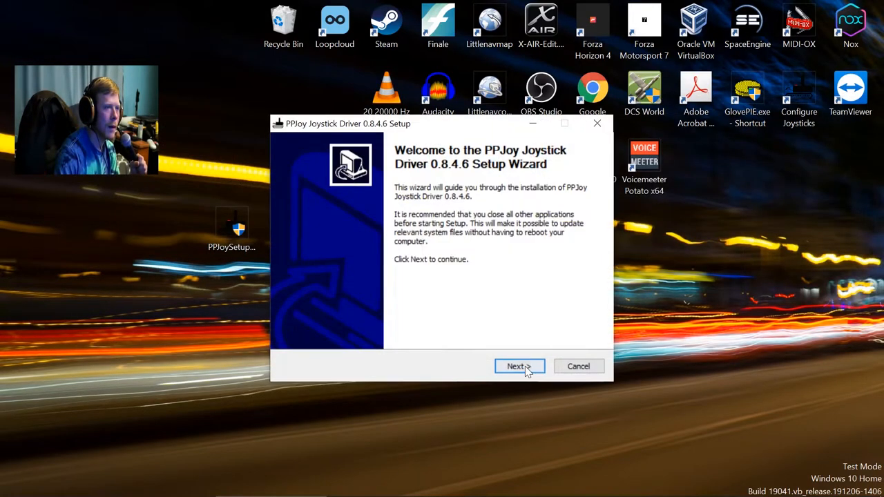
{"action": "left_click", "coordinate": [517, 365]}
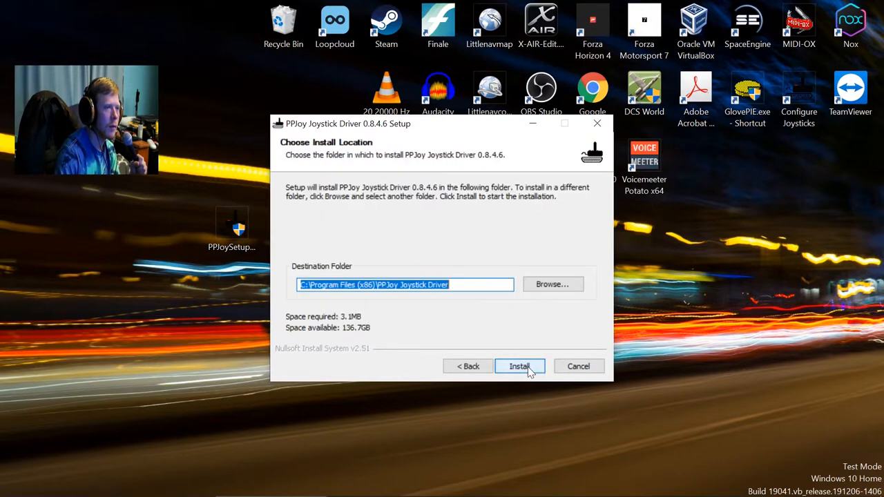
{"action": "mouse_move", "coordinate": [547, 270]}
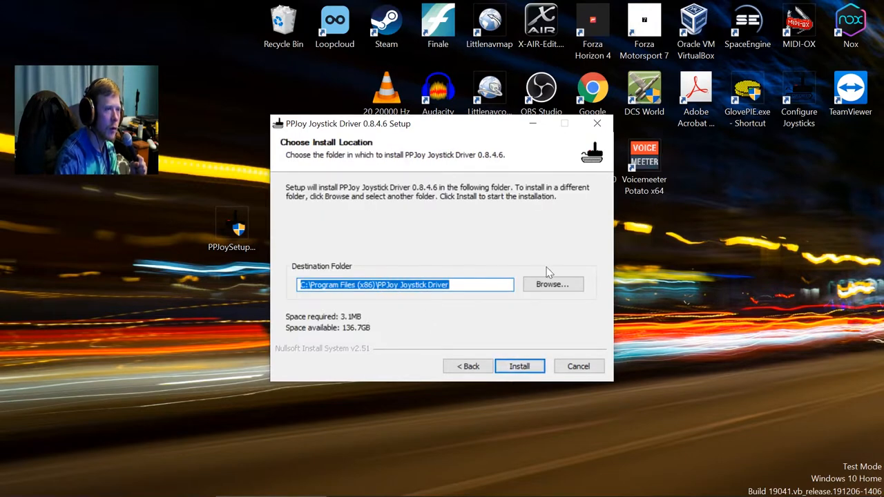
{"action": "left_click", "coordinate": [577, 366]}
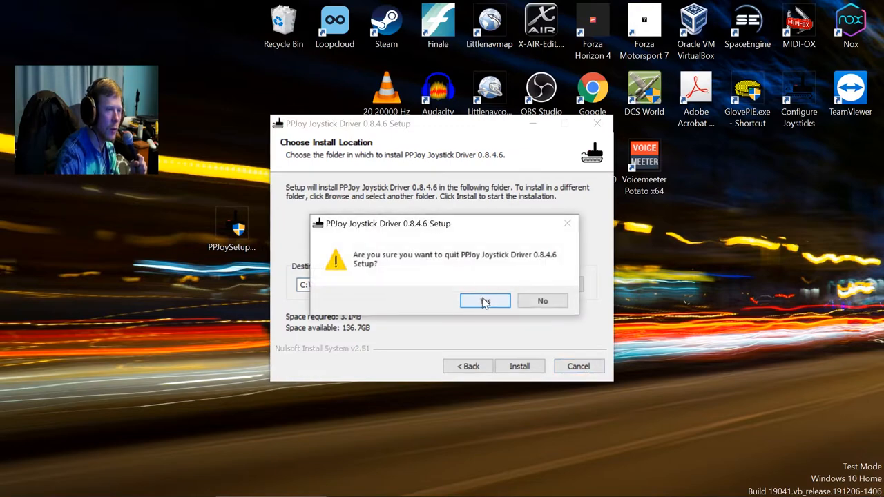
{"action": "left_click", "coordinate": [484, 302]}
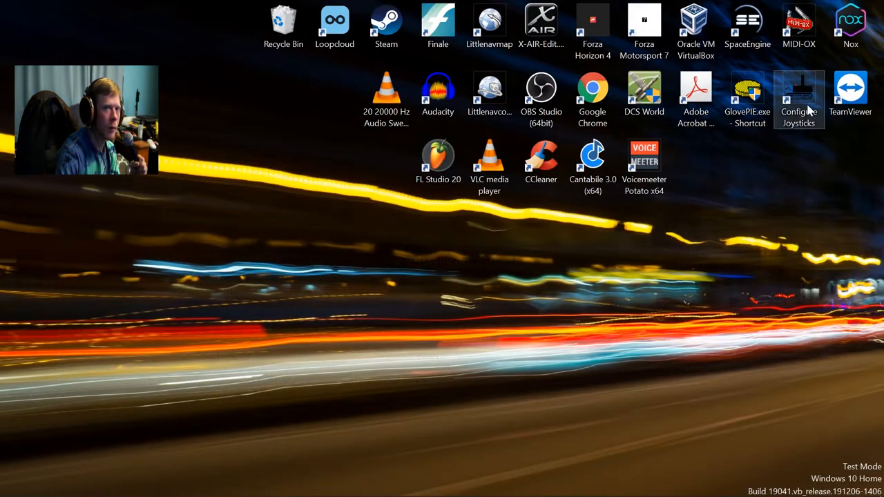
- Launch Configure Joysticks and start the mapping wizard for PPJoy Virtual Joystick 1
{"action": "double_click", "coordinate": [798, 94]}
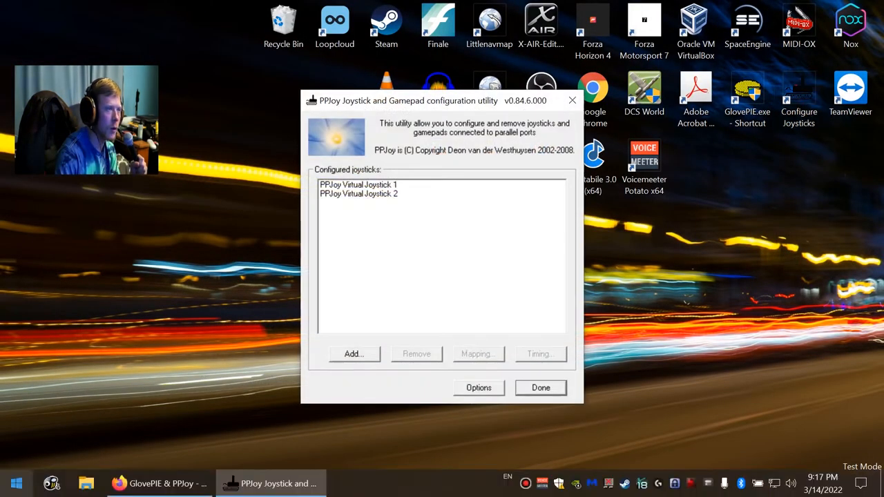
{"action": "left_click", "coordinate": [13, 483]}
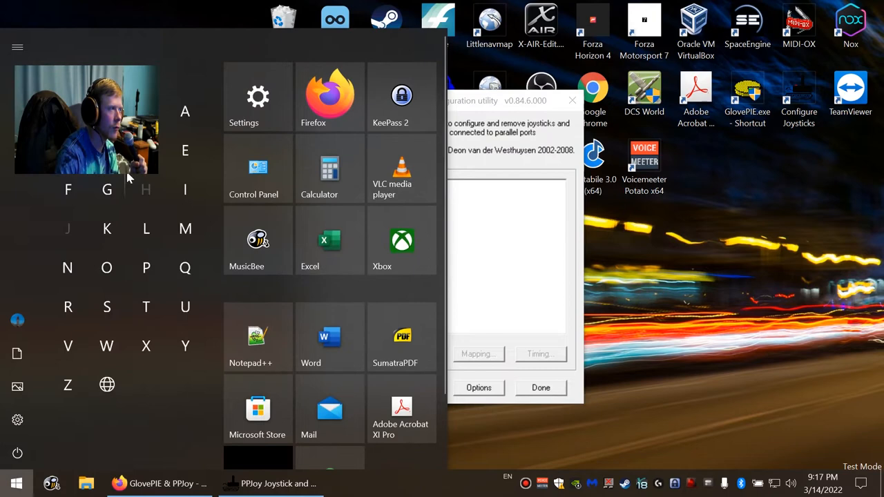
{"action": "left_click", "coordinate": [147, 268]}
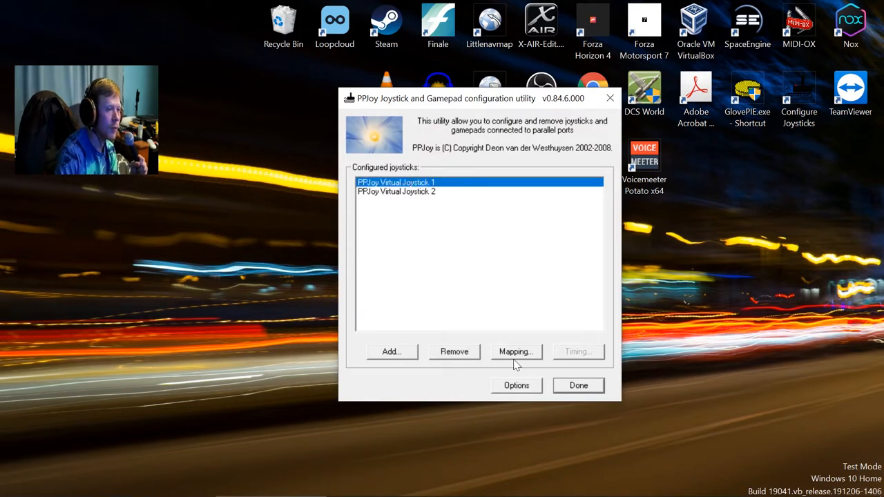
{"action": "left_click", "coordinate": [517, 352]}
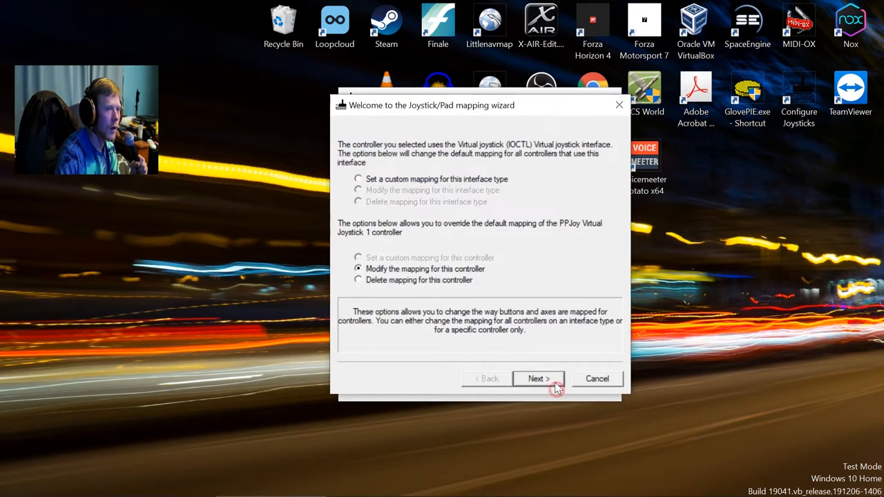
- Modify the mapping to 8 axes and 16 buttons, accept the Analog 0–7 axis assignments, and finish
{"action": "left_click", "coordinate": [539, 378]}
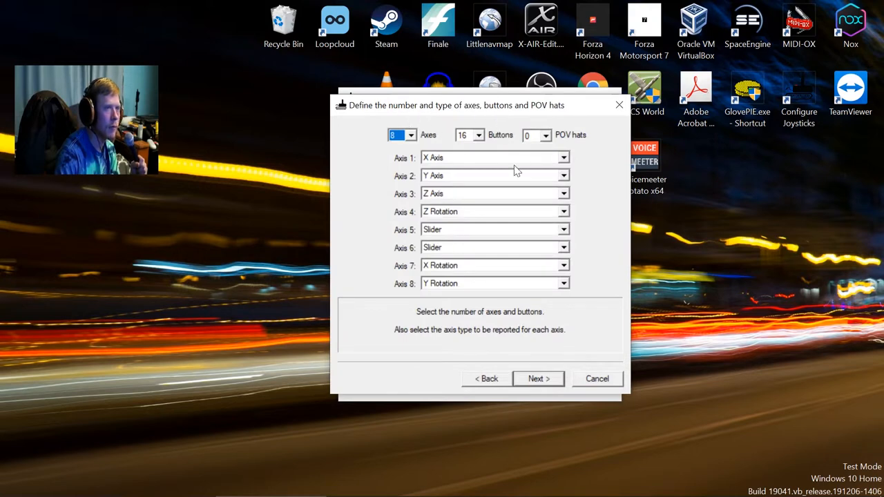
{"action": "left_click", "coordinate": [477, 135]}
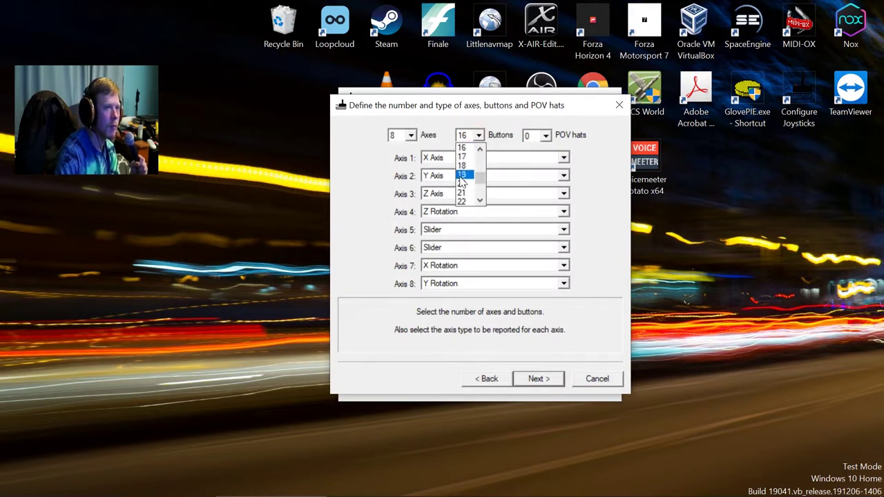
{"action": "scroll", "scroll_direction": "down", "scroll_amount": 3}
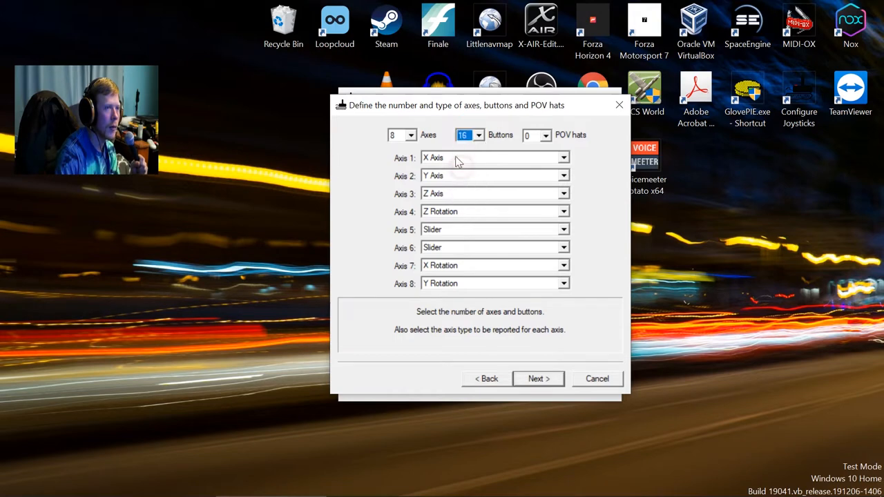
{"action": "left_click", "coordinate": [410, 135]}
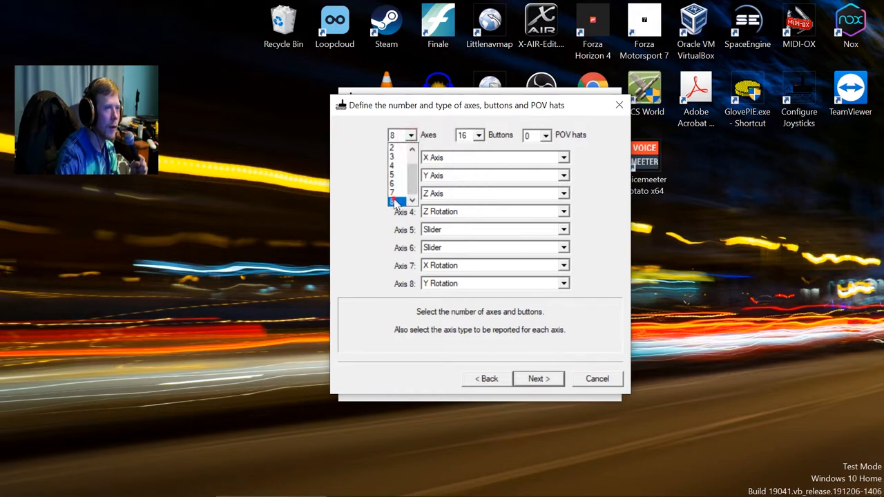
{"action": "left_click", "coordinate": [395, 201]}
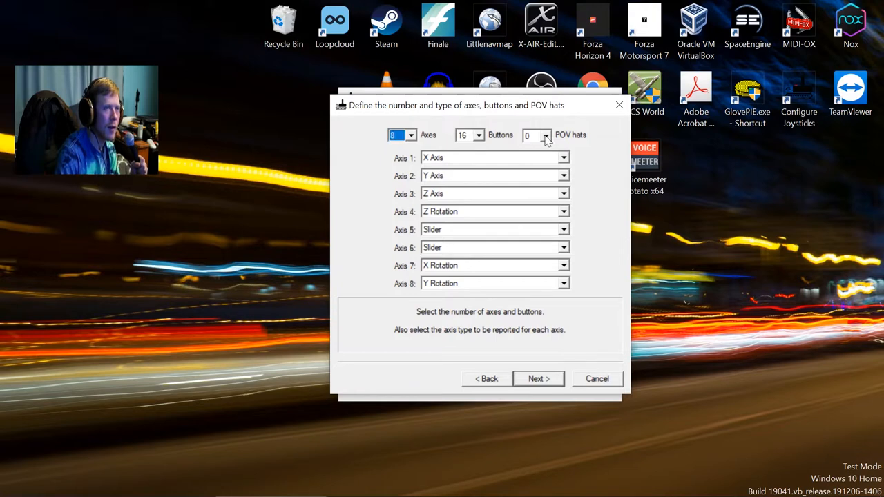
{"action": "mouse_move", "coordinate": [513, 290]}
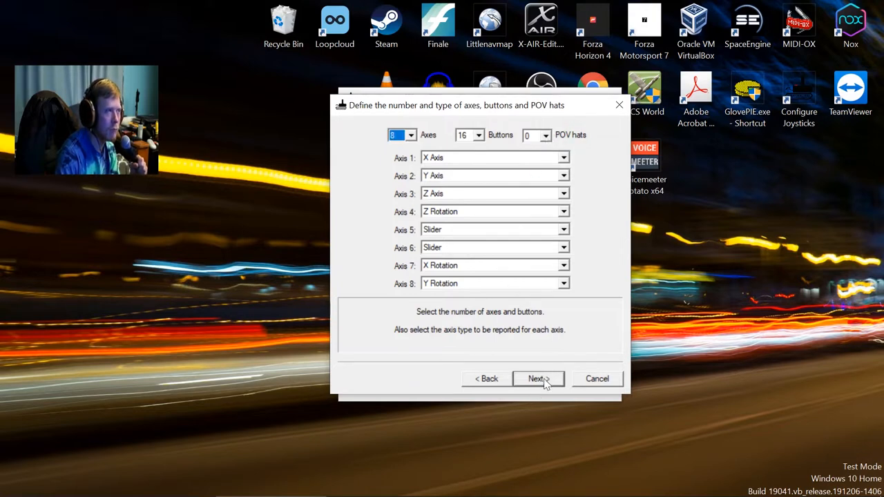
{"action": "left_click", "coordinate": [539, 378]}
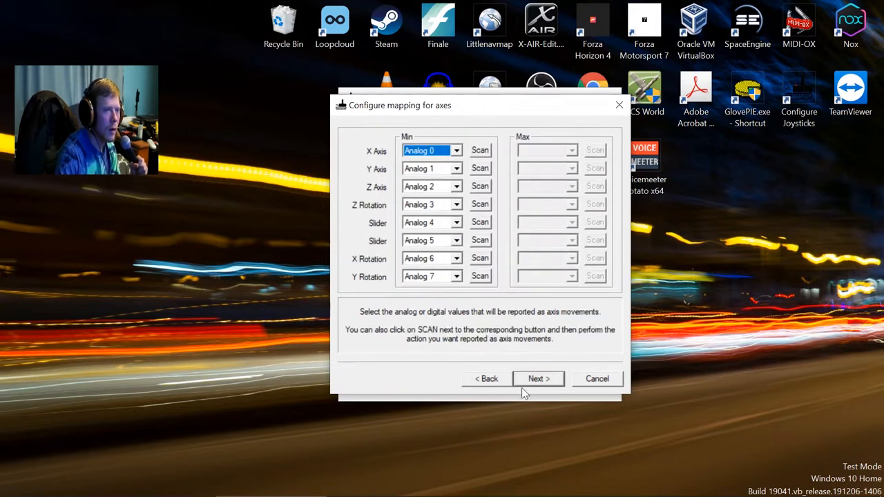
{"action": "mouse_move", "coordinate": [393, 150]}
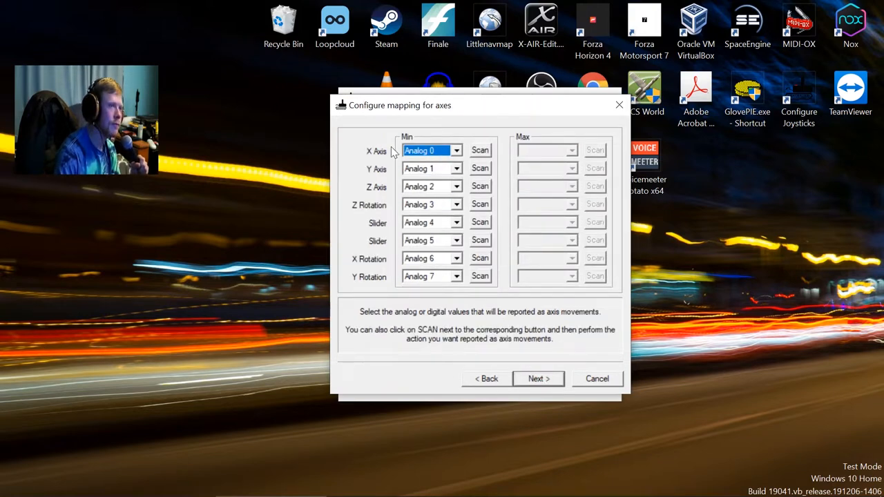
{"action": "mouse_move", "coordinate": [444, 173]}
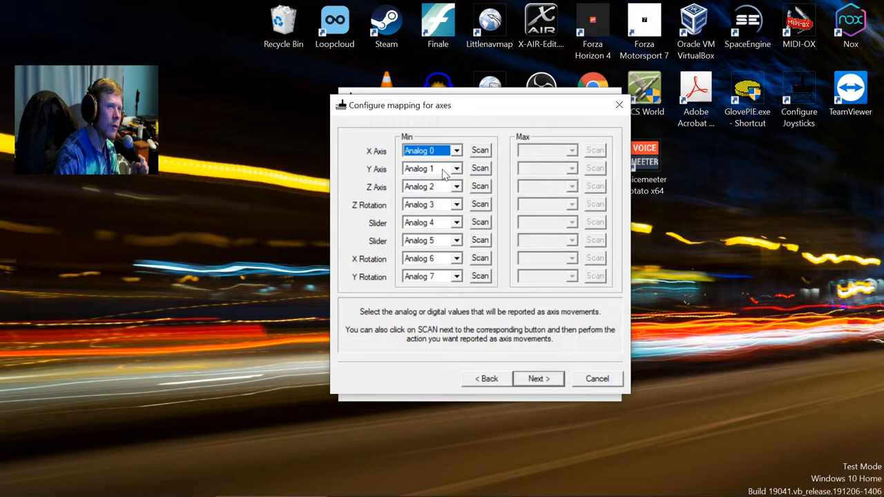
{"action": "mouse_move", "coordinate": [434, 238]}
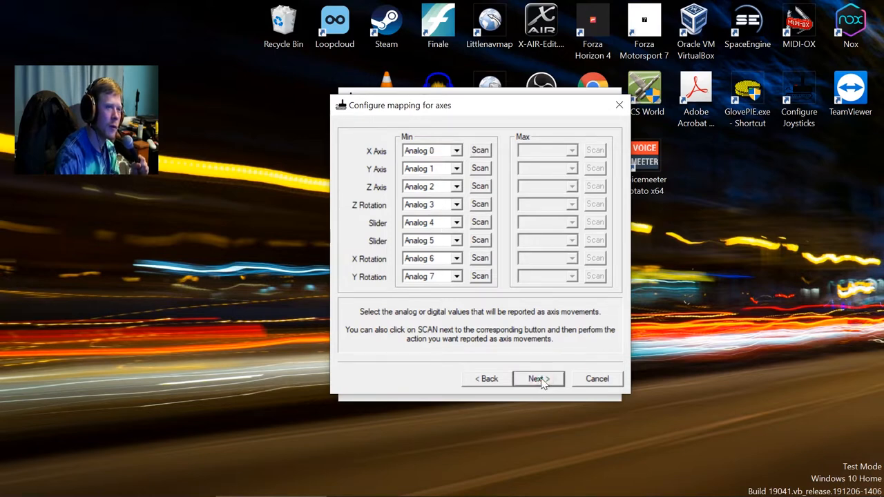
{"action": "left_click", "coordinate": [538, 378]}
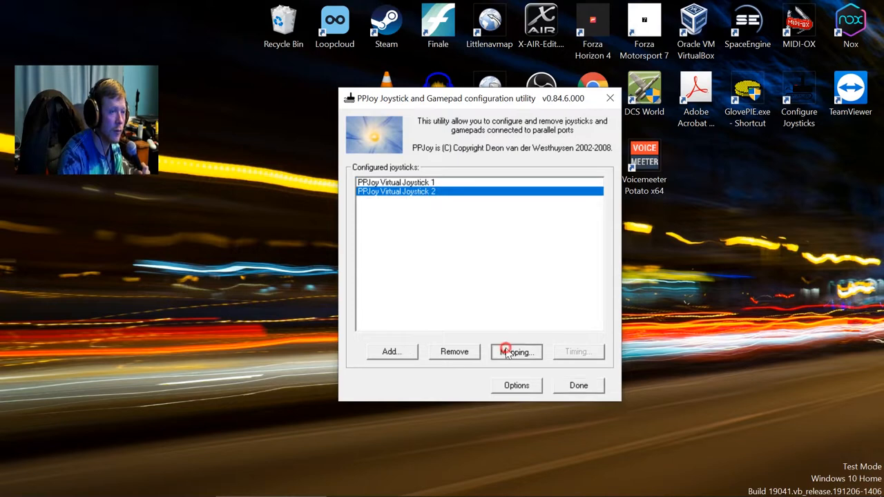
- Start the mapping wizard for Virtual Joystick 2 and advance past its Analog 0–7 axis page
{"action": "left_click", "coordinate": [516, 352]}
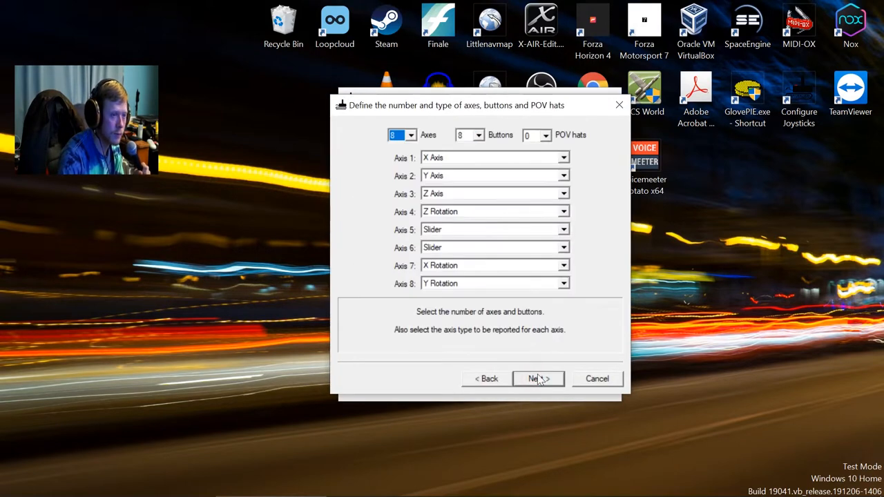
{"action": "mouse_move", "coordinate": [475, 149]}
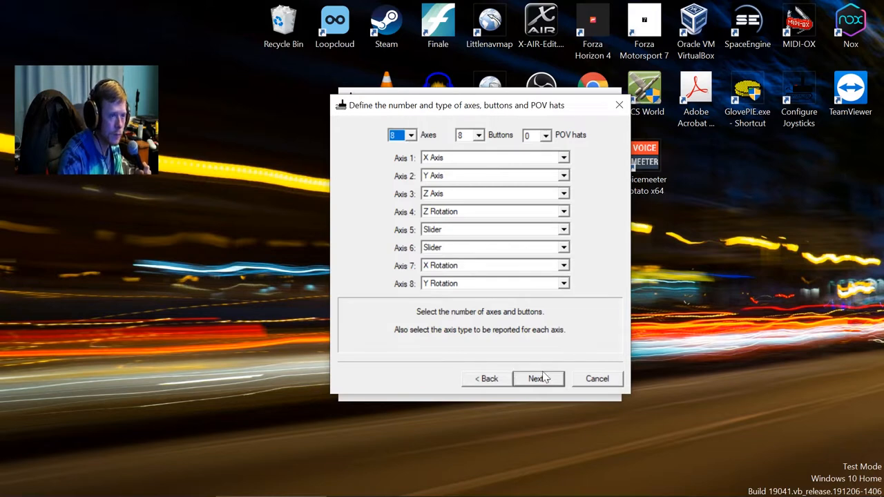
{"action": "left_click", "coordinate": [538, 379]}
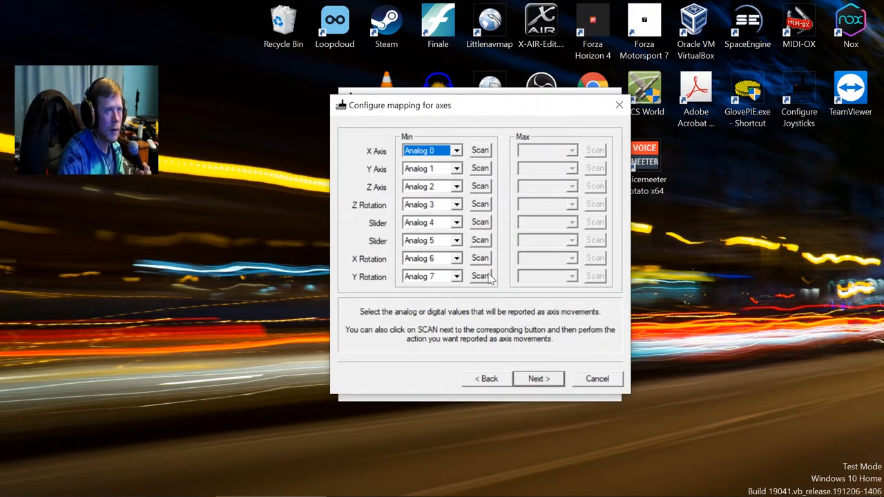
{"action": "mouse_move", "coordinate": [445, 193]}
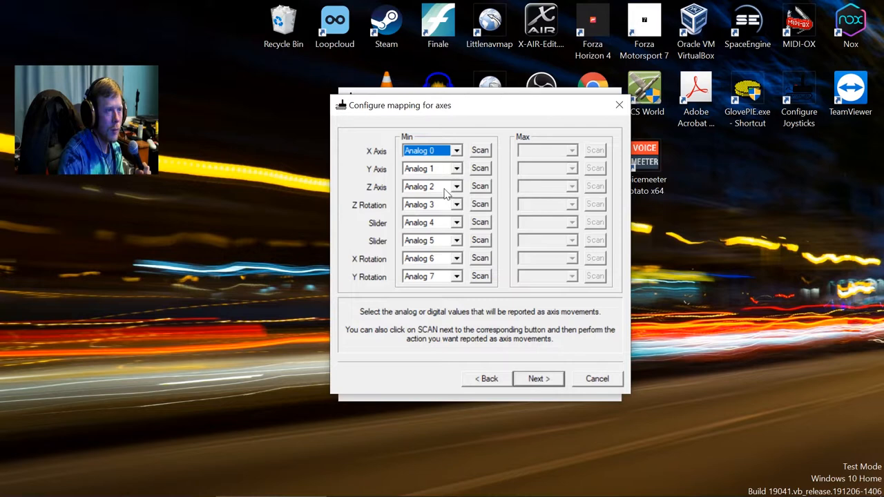
{"action": "mouse_move", "coordinate": [441, 320]}
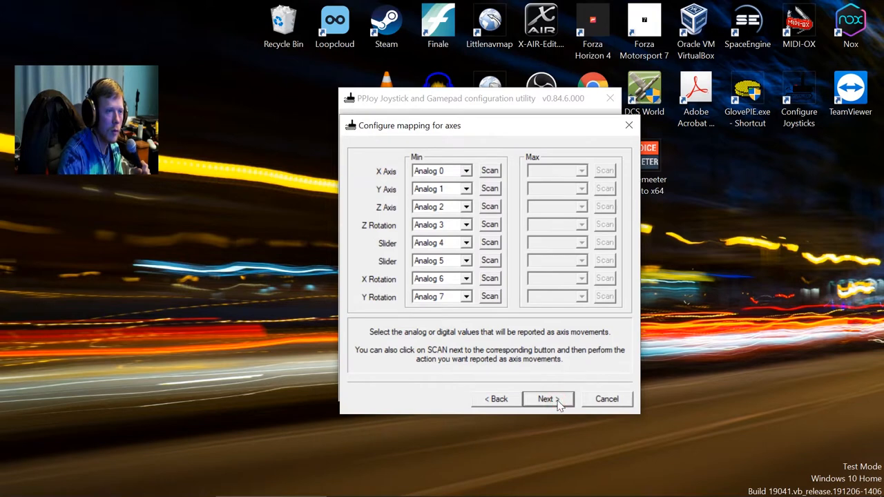
{"action": "left_click", "coordinate": [547, 399]}
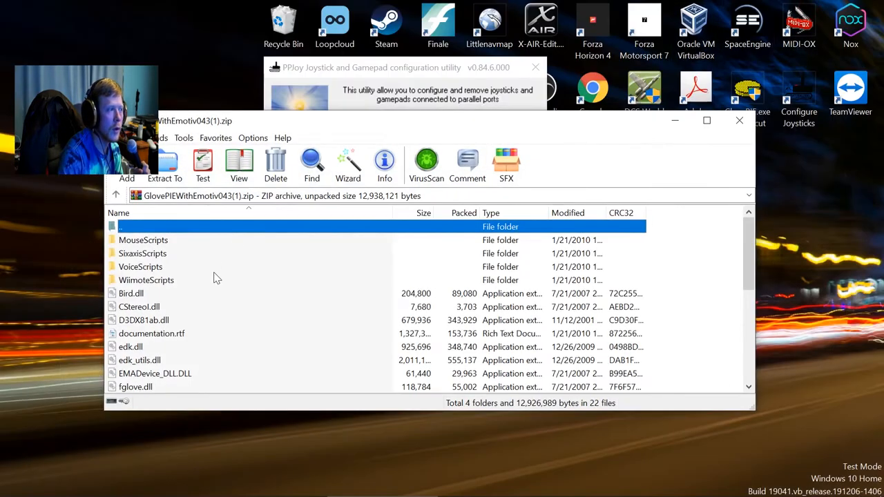
- Open the GlovePIE.exe shortcut's file location to check C:\Program Files (x86)\GlovePIE, then return to PPJoy's list
{"action": "scroll", "scroll_direction": "down", "scroll_amount": 3}
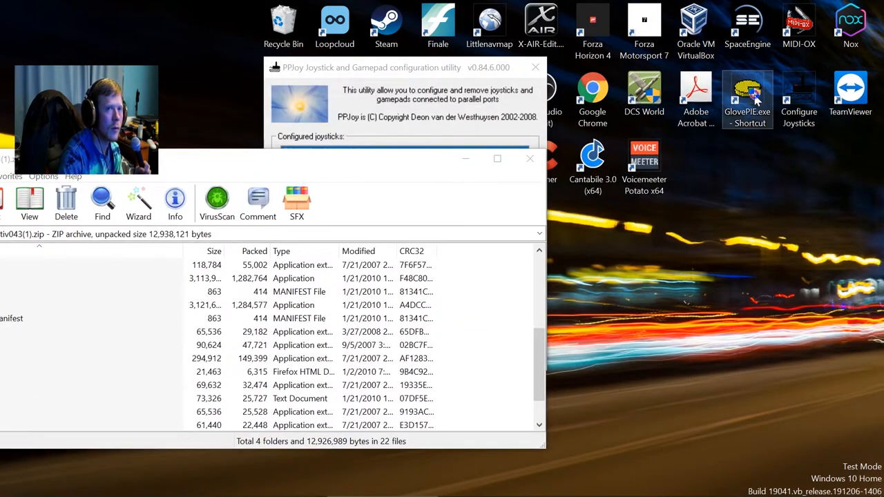
{"action": "right_click", "coordinate": [747, 96]}
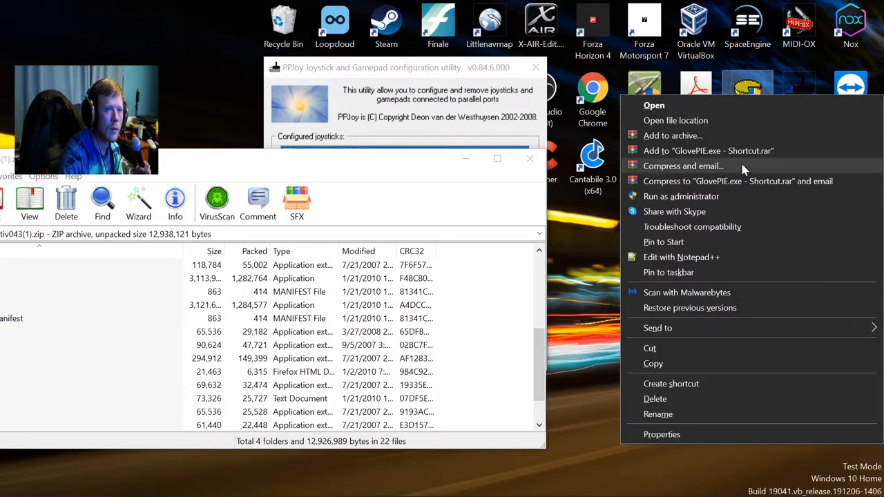
{"action": "left_click", "coordinate": [675, 120]}
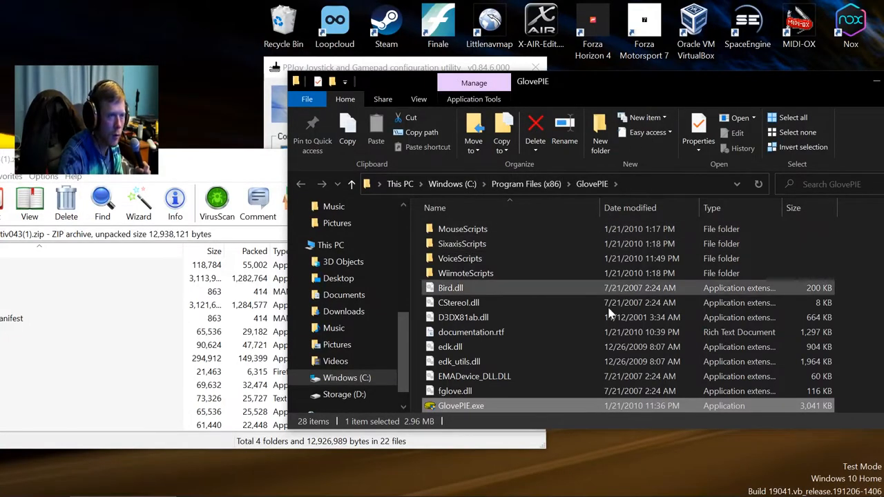
{"action": "scroll", "scroll_direction": "down", "scroll_amount": 3}
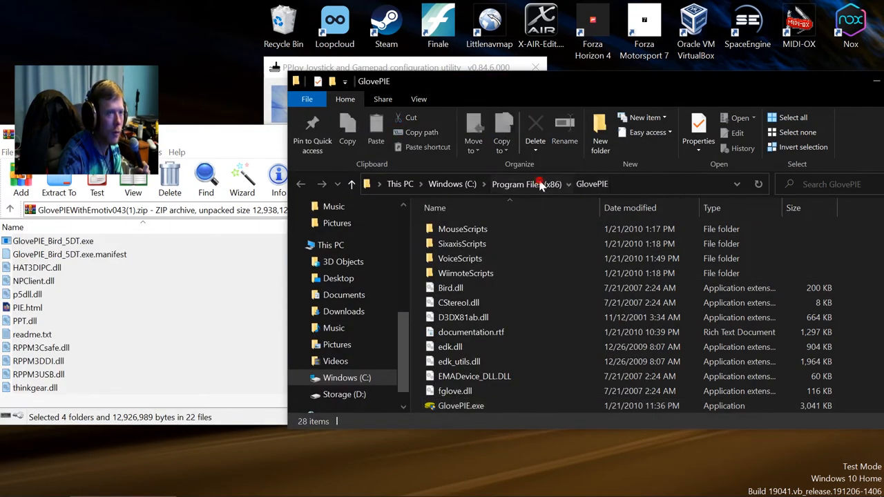
{"action": "left_click", "coordinate": [526, 183]}
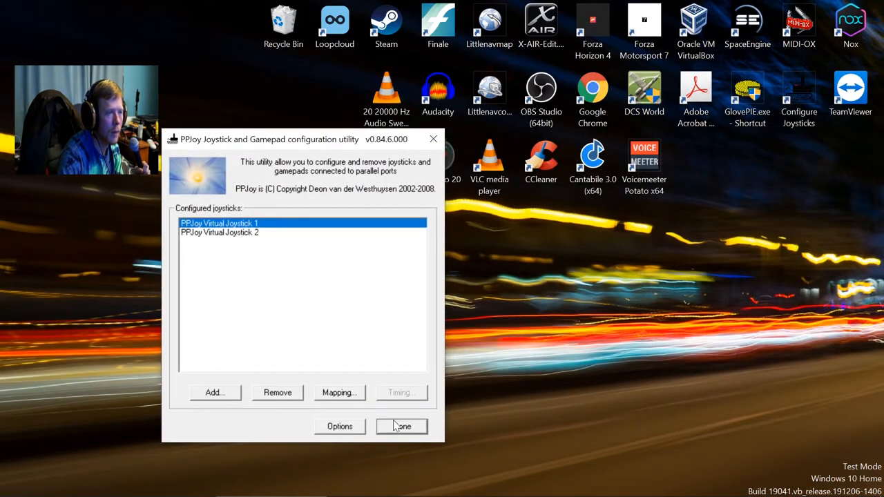
- Close the configuration utility with Done and switch to Firefox
{"action": "left_click", "coordinate": [400, 426]}
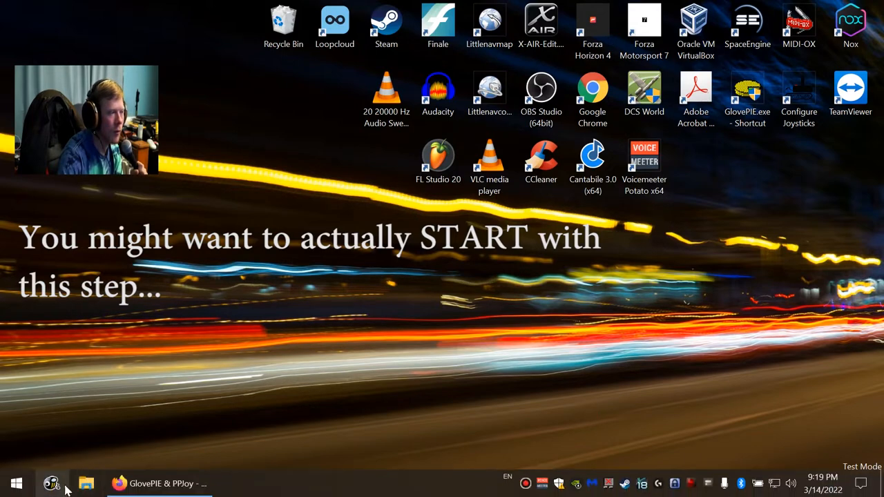
{"action": "left_click", "coordinate": [159, 483]}
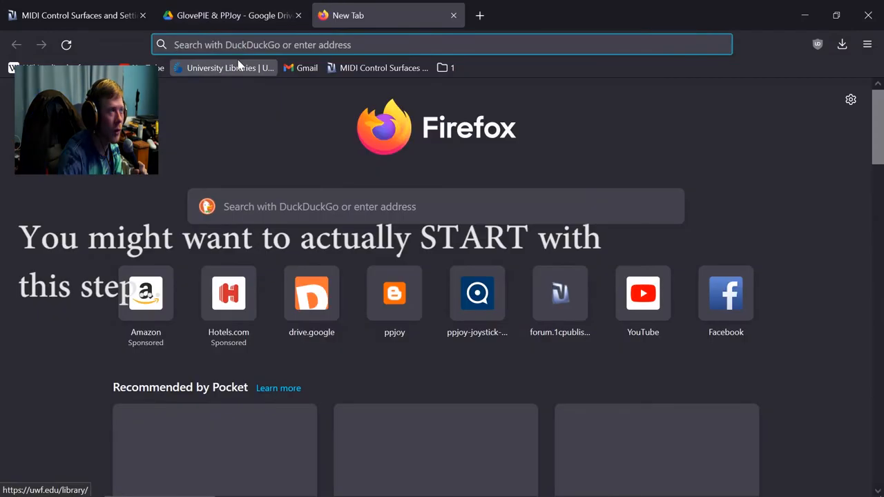
- Search the web for 'testsigning on', then bring up the Start menu's admin shell option
{"action": "type", "text": "ts"}
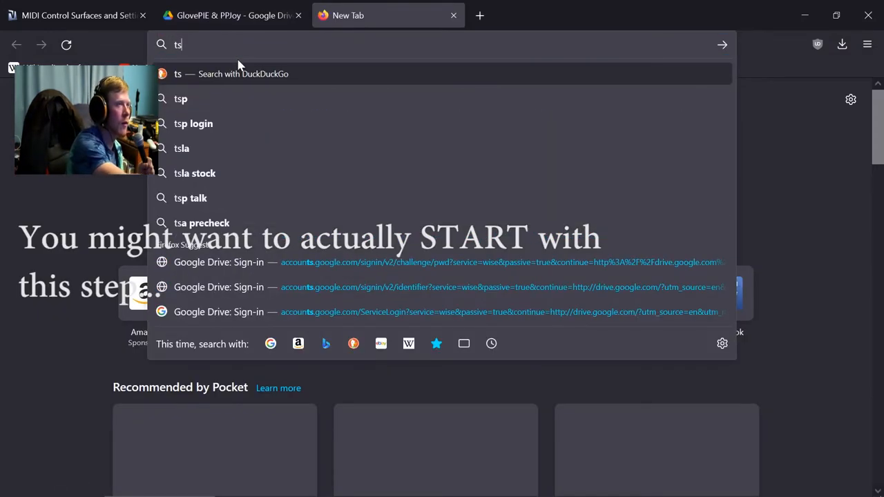
{"action": "type", "text": "estsigning+on&ia=web"}
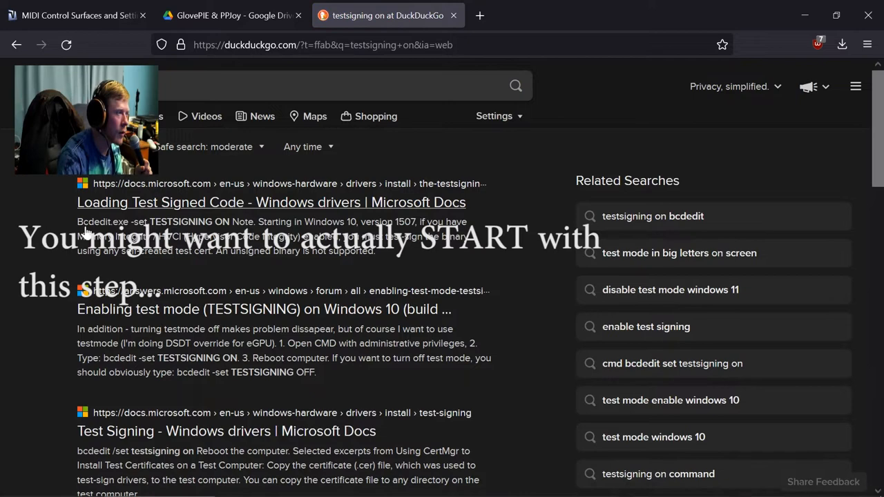
{"action": "right_click", "coordinate": [14, 486]}
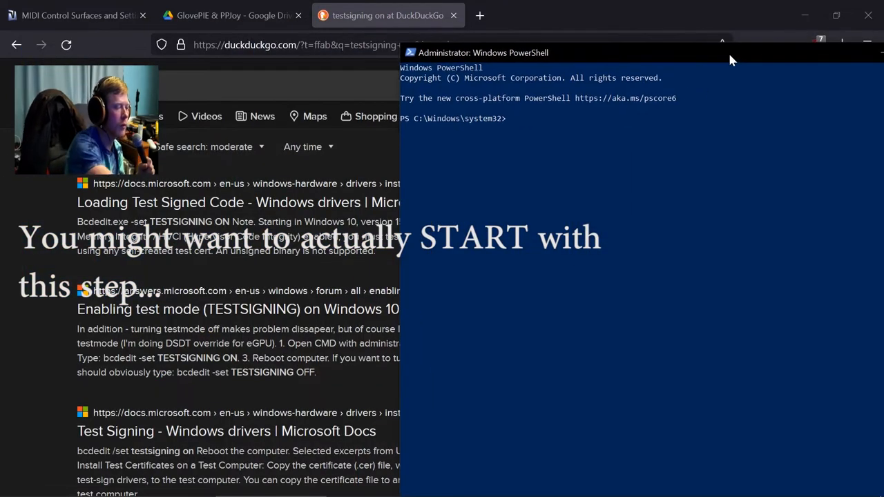
- Run 'bcdedit.exe -set TESTSIGNING ON' in the admin PowerShell, confirm success, and close the window
{"action": "type", "text": "bcdedi"}
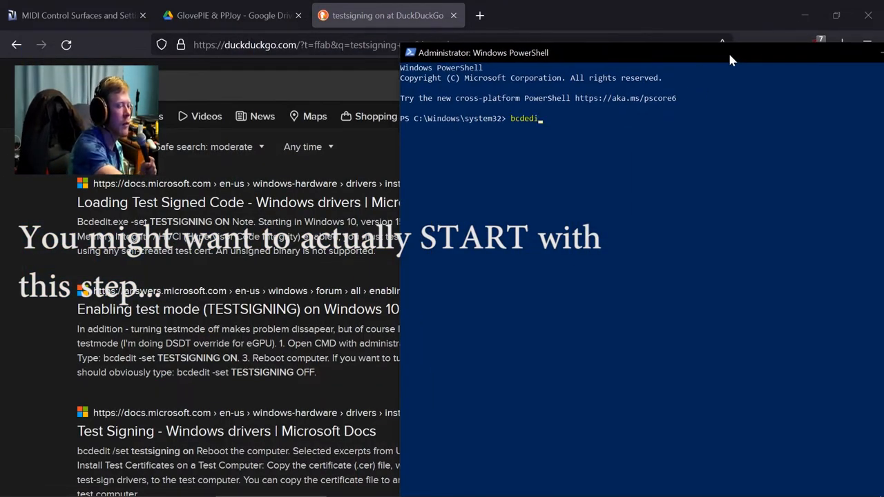
{"action": "type", "text": "t.exe"}
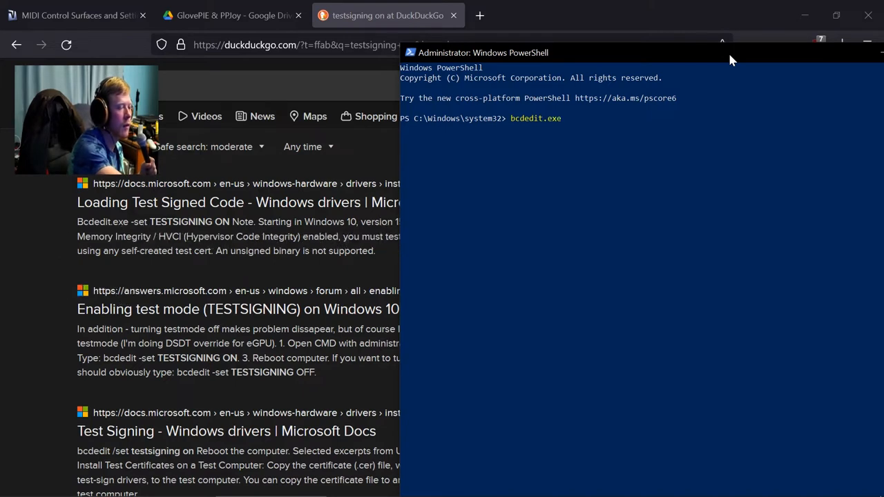
{"action": "type", "text": "-set"}
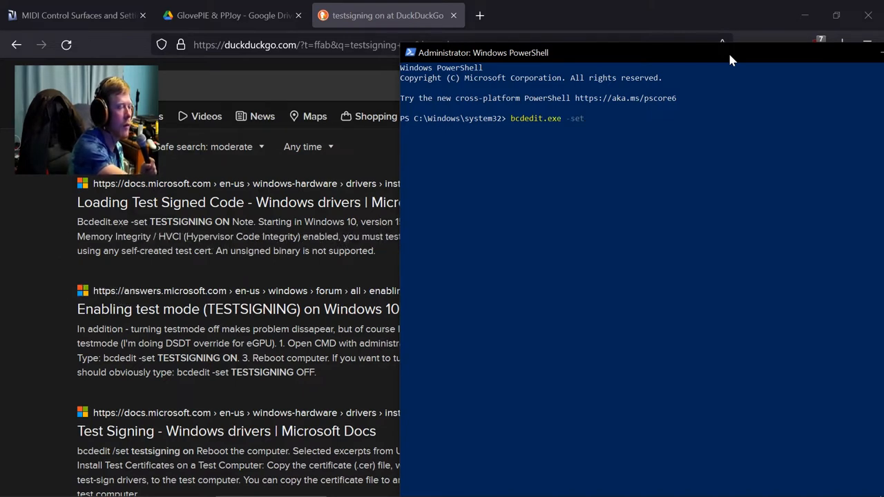
{"action": "type", "text": "TESTS"}
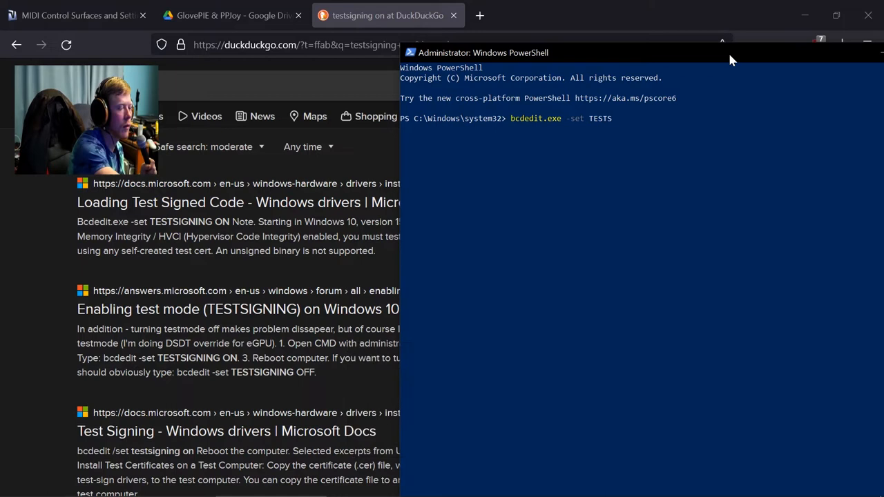
{"action": "key", "text": "Return"}
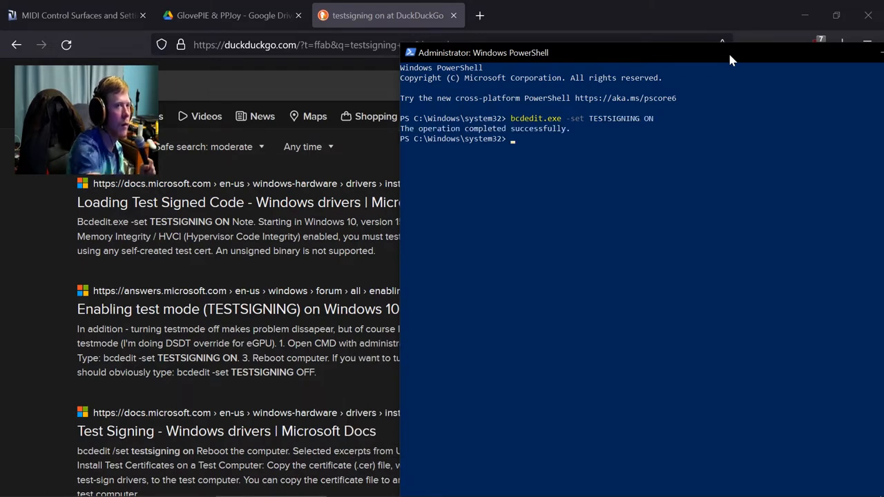
{"action": "left_click_drag", "start_coordinate": [483, 53], "coordinate": [283, 58]}
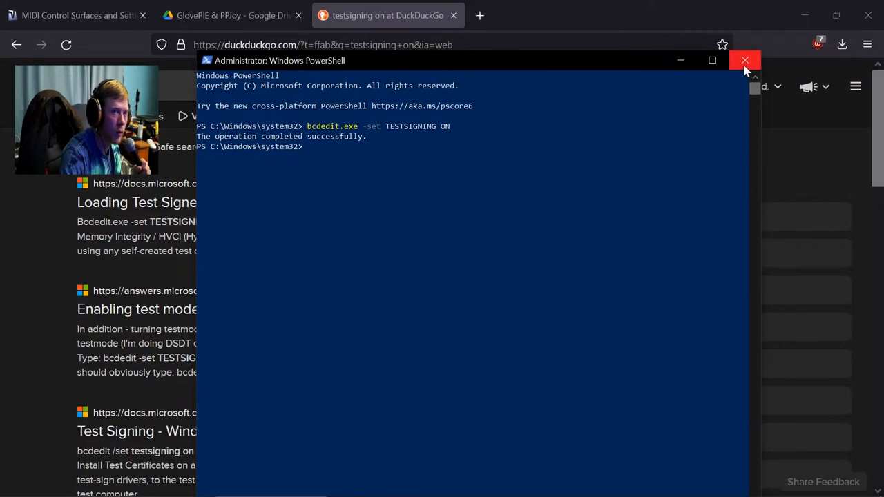
{"action": "left_click", "coordinate": [744, 61]}
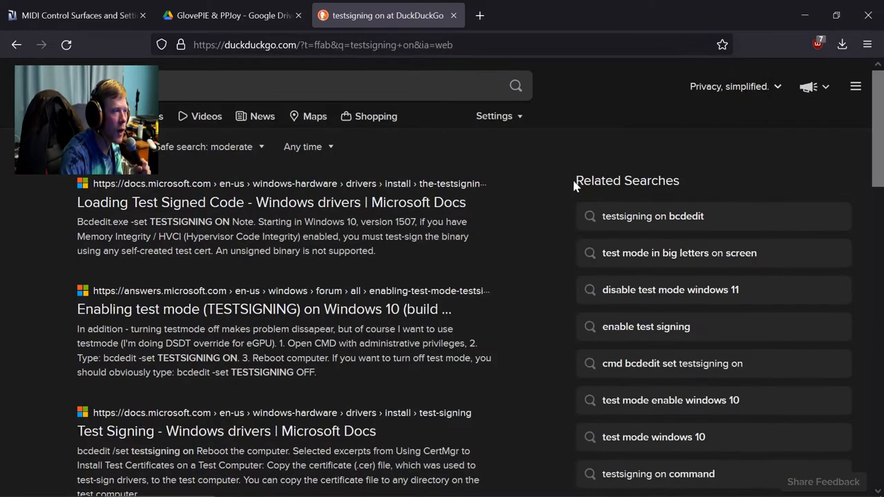
{"action": "mouse_move", "coordinate": [188, 378]}
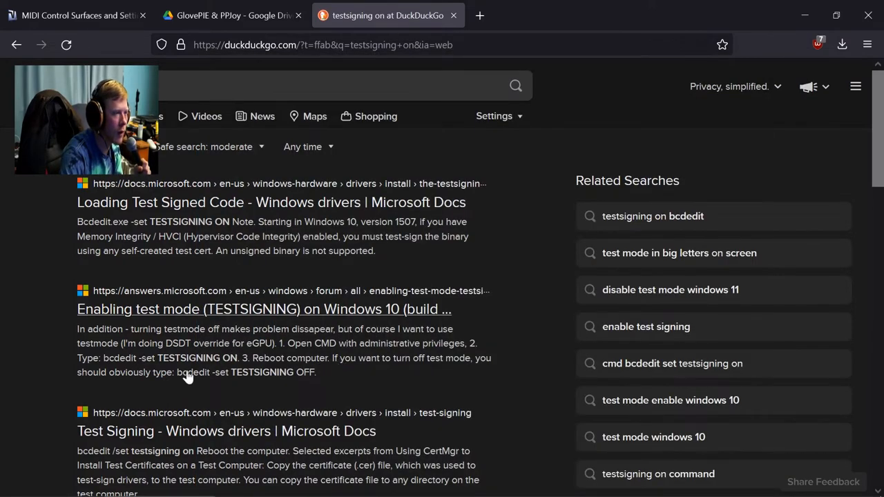
- Read down the GitHub TESTSIGNING issue explaining the error needs Secure Boot disabled
{"action": "scroll", "scroll_direction": "down", "scroll_amount": 3}
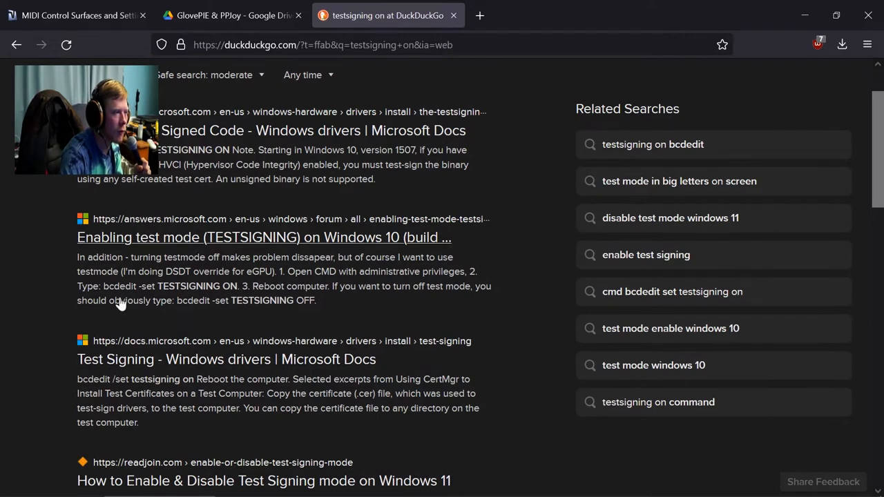
{"action": "scroll", "scroll_direction": "down", "scroll_amount": 3}
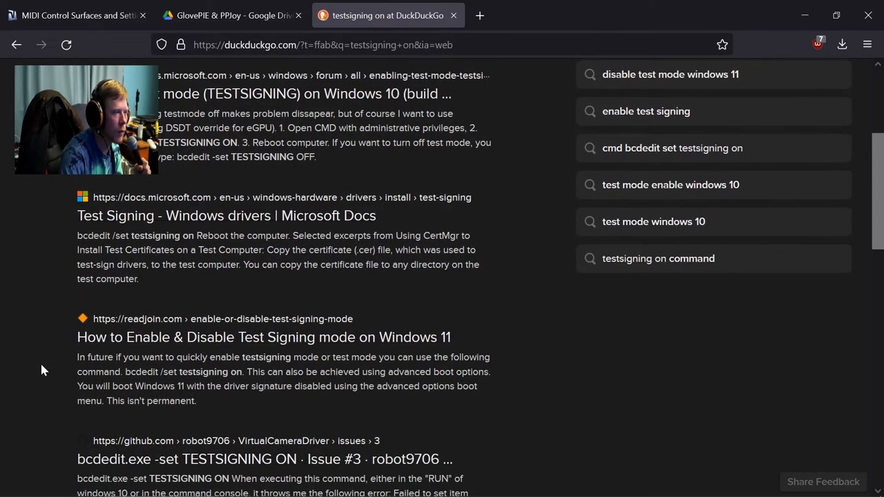
{"action": "scroll", "scroll_direction": "down", "scroll_amount": 3}
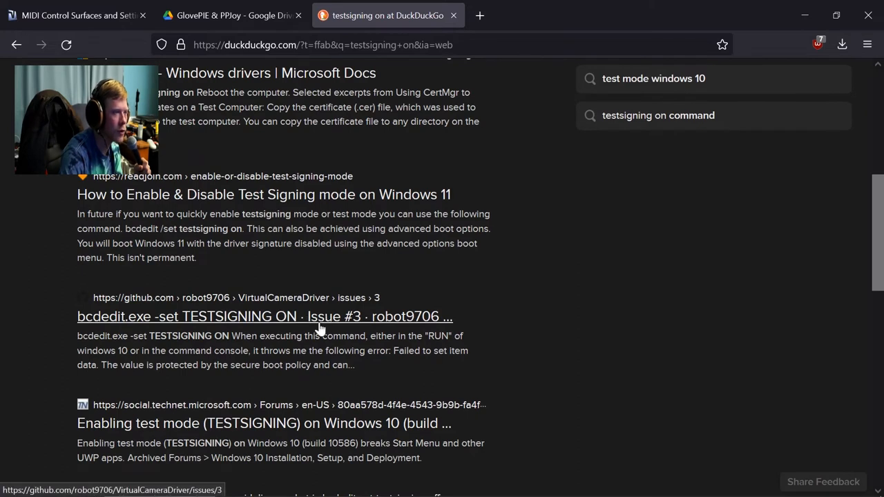
{"action": "scroll", "scroll_direction": "down", "scroll_amount": 3}
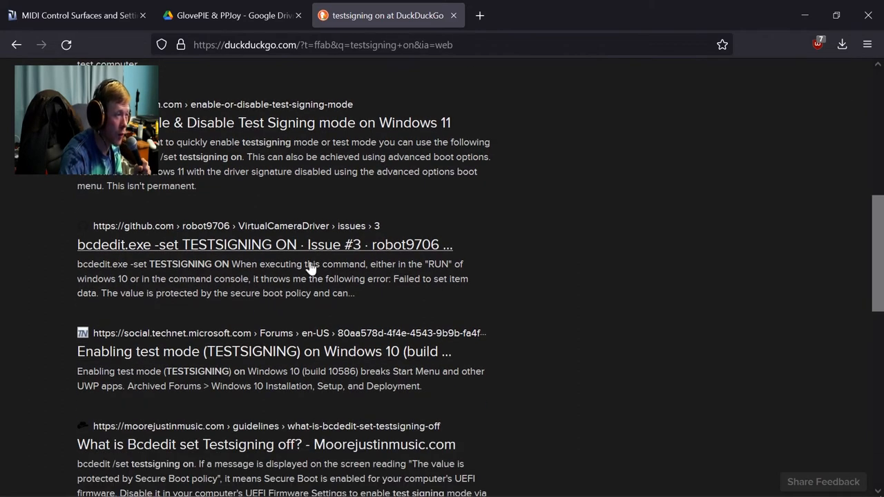
- Switch to the Google Drive tab and look over the GlovePIE & PPJoy folder
{"action": "left_click", "coordinate": [265, 244]}
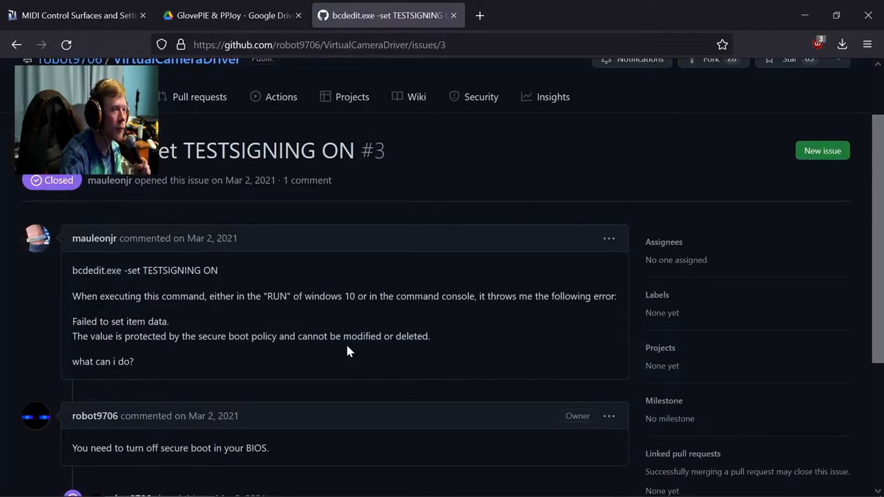
{"action": "scroll", "scroll_direction": "down", "scroll_amount": 3}
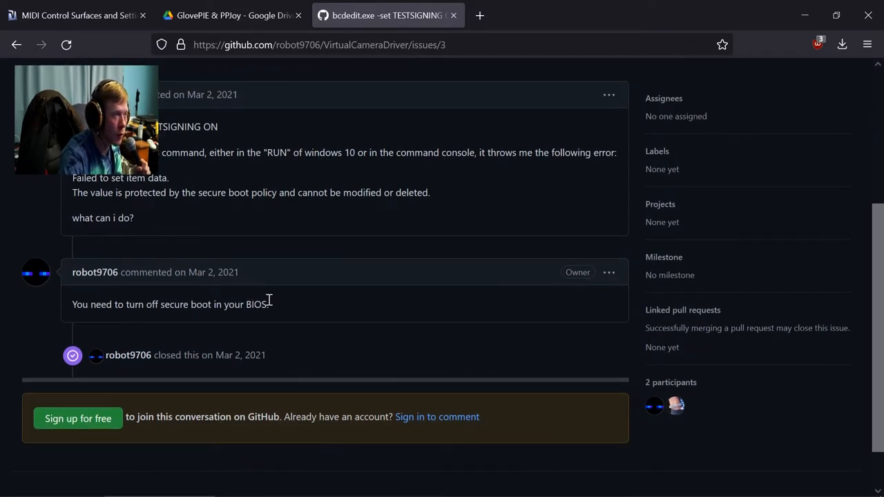
{"action": "scroll", "scroll_direction": "up", "scroll_amount": 3}
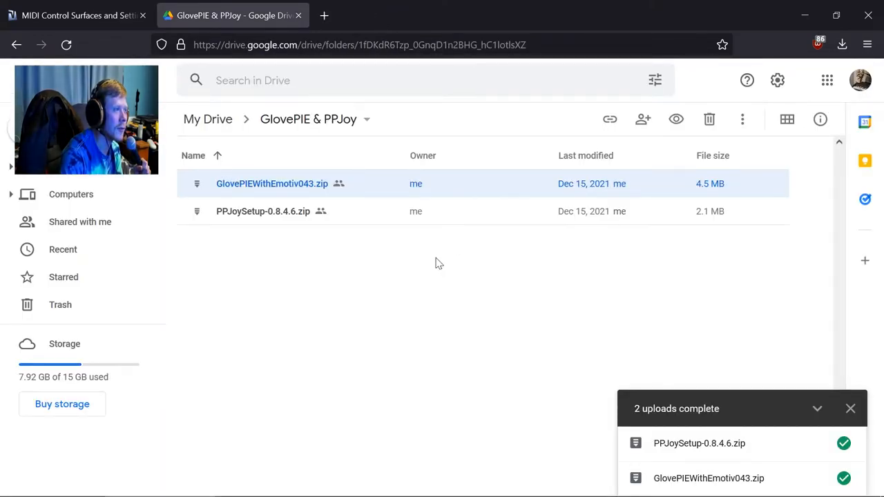
{"action": "mouse_move", "coordinate": [188, 306]}
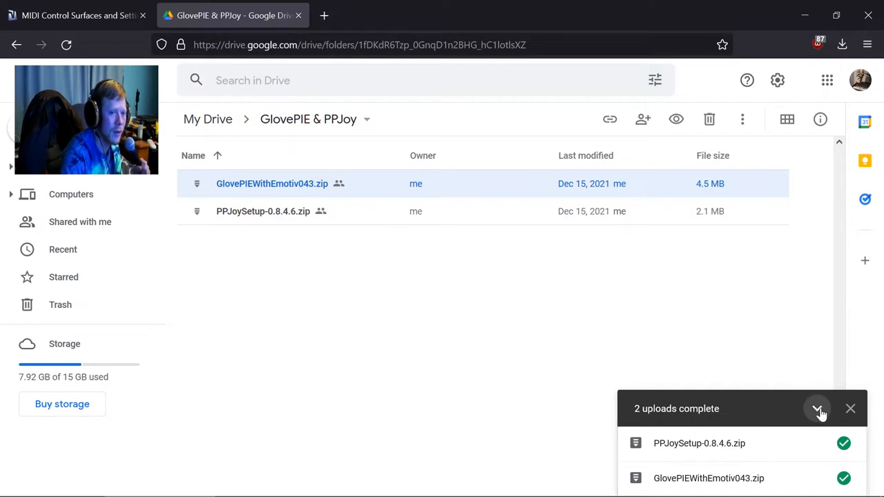
{"action": "mouse_move", "coordinate": [818, 409]}
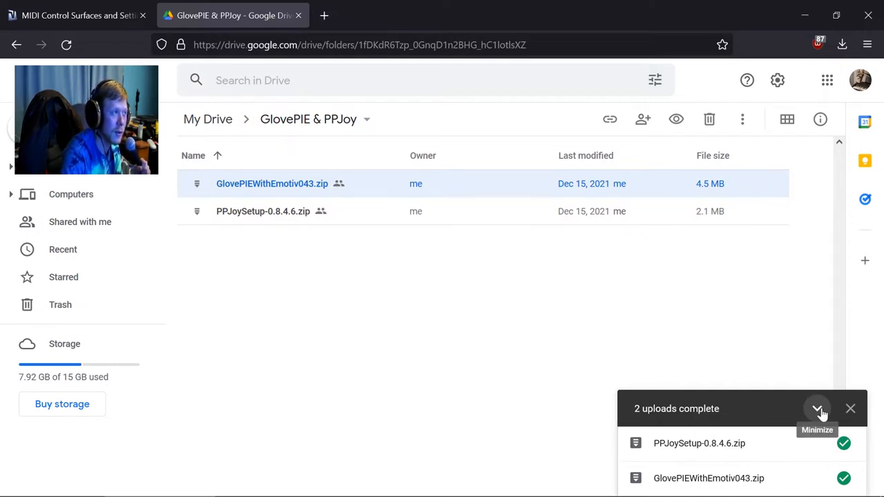
{"action": "mouse_move", "coordinate": [817, 403]}
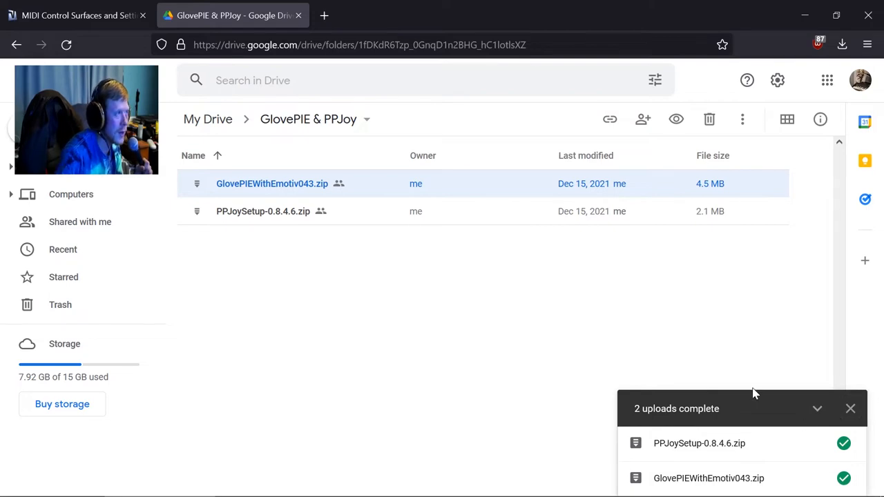
{"action": "mouse_move", "coordinate": [851, 409]}
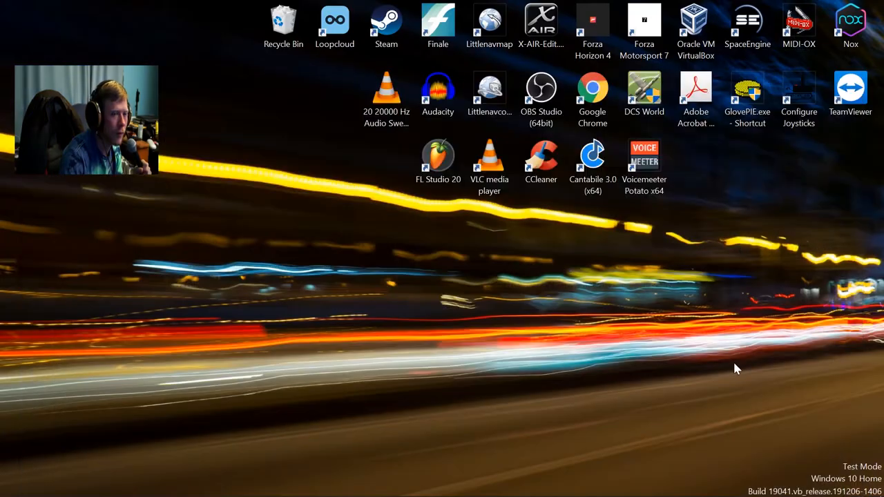
{"action": "mouse_move", "coordinate": [878, 189]}
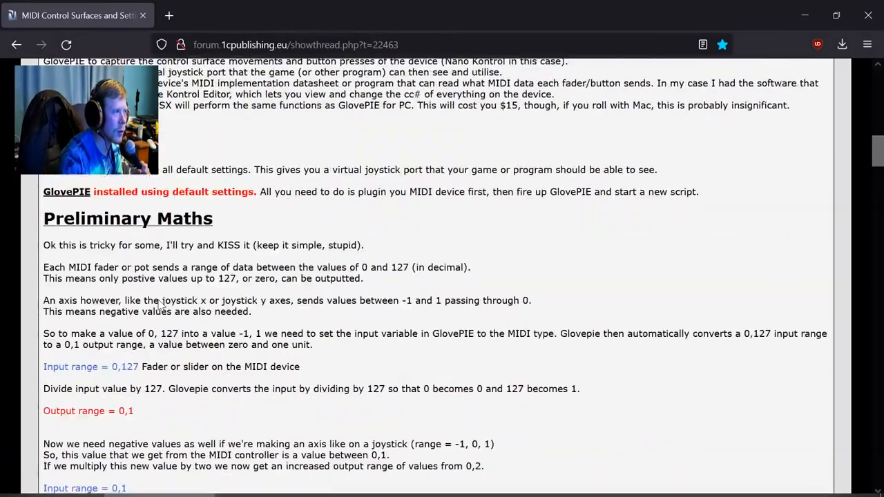
- Scroll the 1cpublishing MIDI guide past Preliminary Maths to the Create the Script section with the PPJoy1.Analog0 formula
{"action": "scroll", "scroll_direction": "down", "scroll_amount": 3}
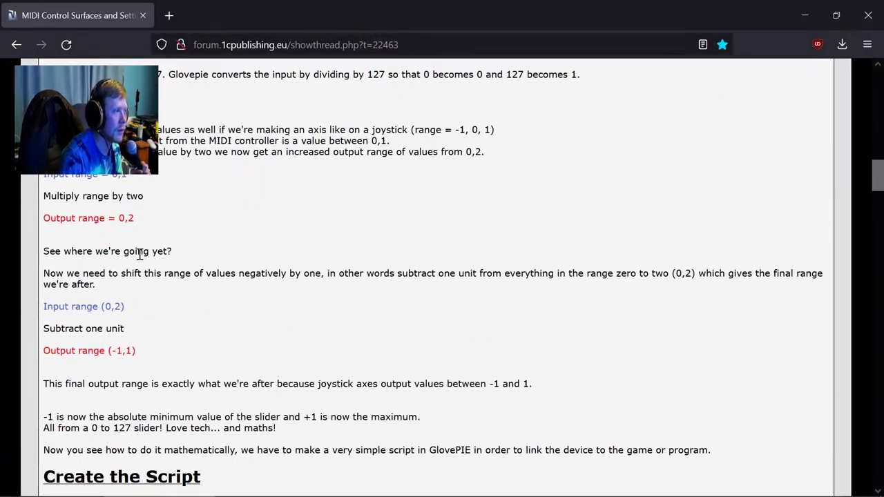
{"action": "scroll", "scroll_direction": "up", "scroll_amount": 3}
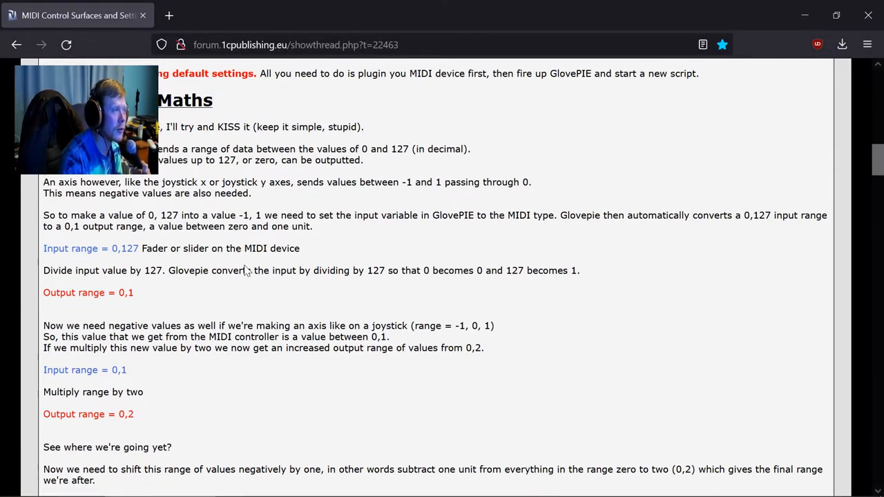
{"action": "scroll", "scroll_direction": "down", "scroll_amount": 3}
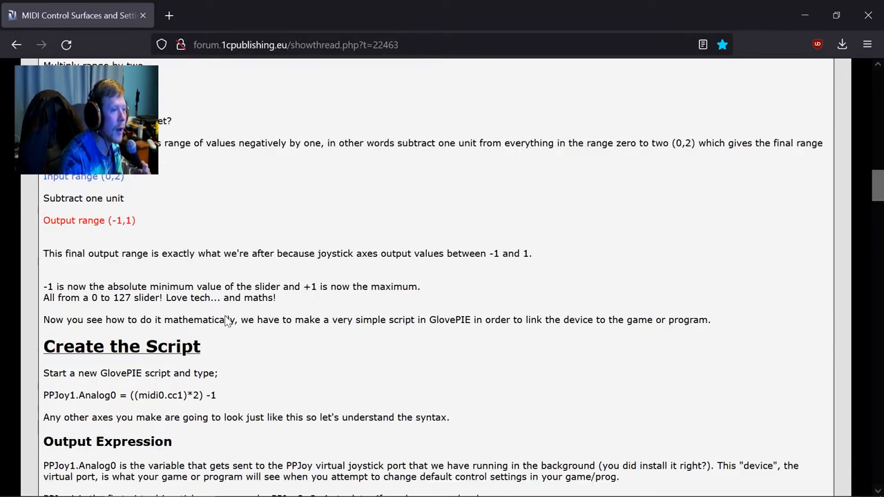
{"action": "scroll", "scroll_direction": "down", "scroll_amount": 3}
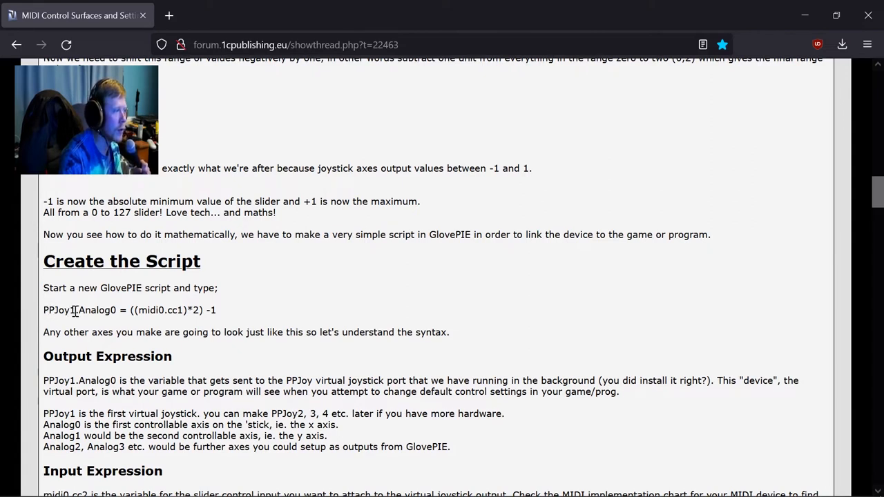
{"action": "mouse_move", "coordinate": [78, 312]}
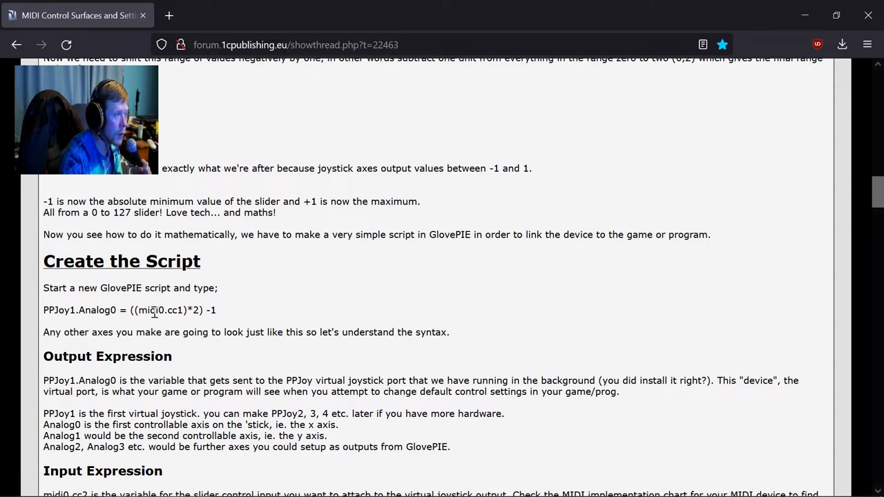
{"action": "mouse_move", "coordinate": [216, 309]}
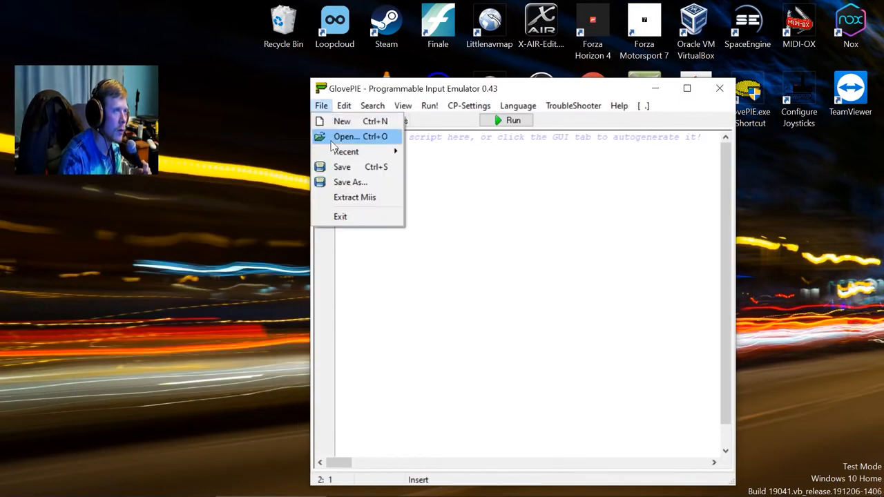
- Load the saved MIDI-to-PPJoy script and replace midi0.cc18 in the debug line with PPJoy1.Analog0
{"action": "left_click", "coordinate": [346, 137]}
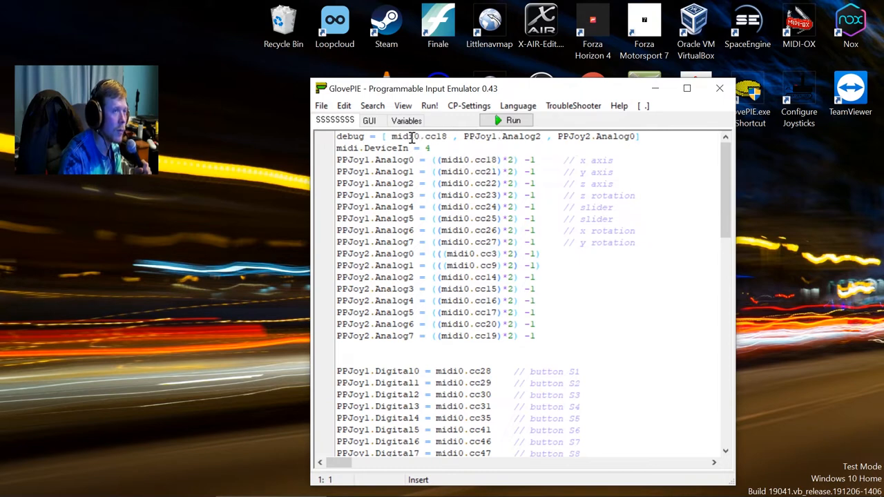
{"action": "double_click", "coordinate": [417, 136]}
{"action": "type", "text": "PPJoy"}
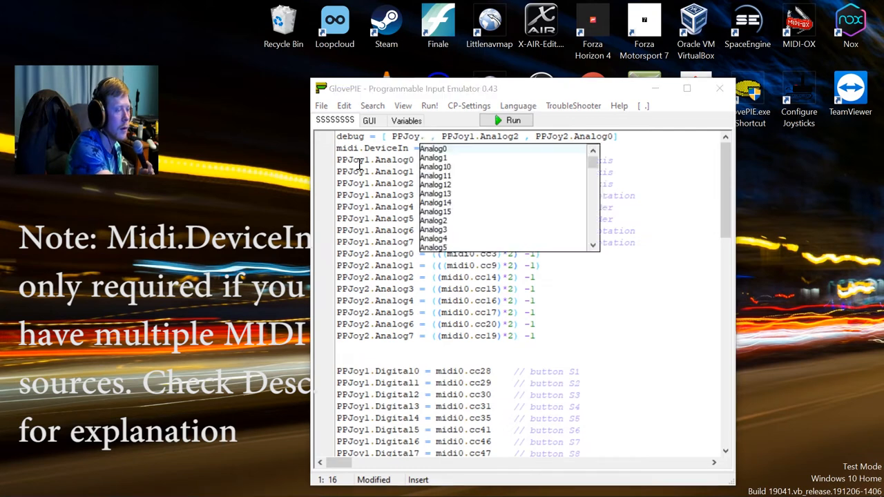
{"action": "type", "text": "A"}
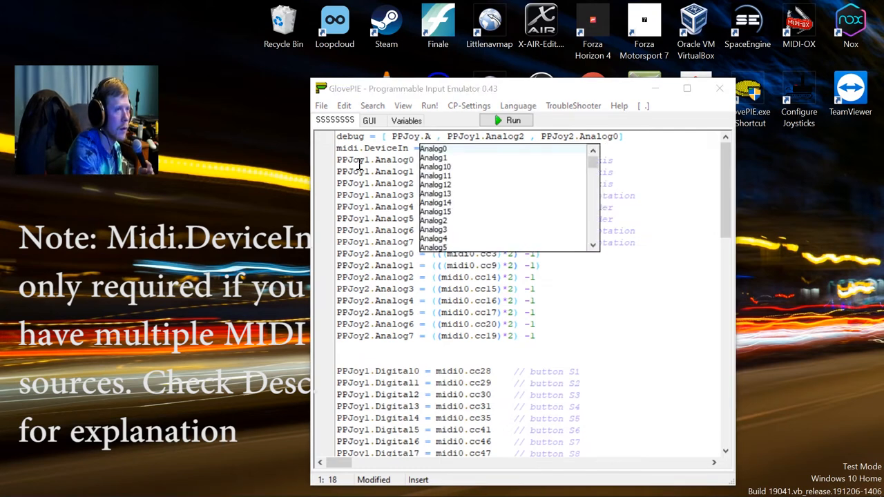
{"action": "left_click", "coordinate": [432, 149]}
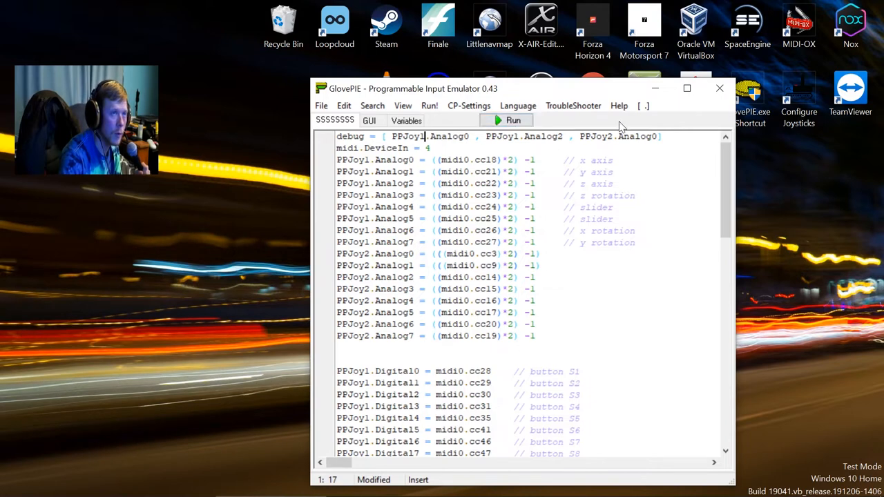
{"action": "mouse_move", "coordinate": [420, 323]}
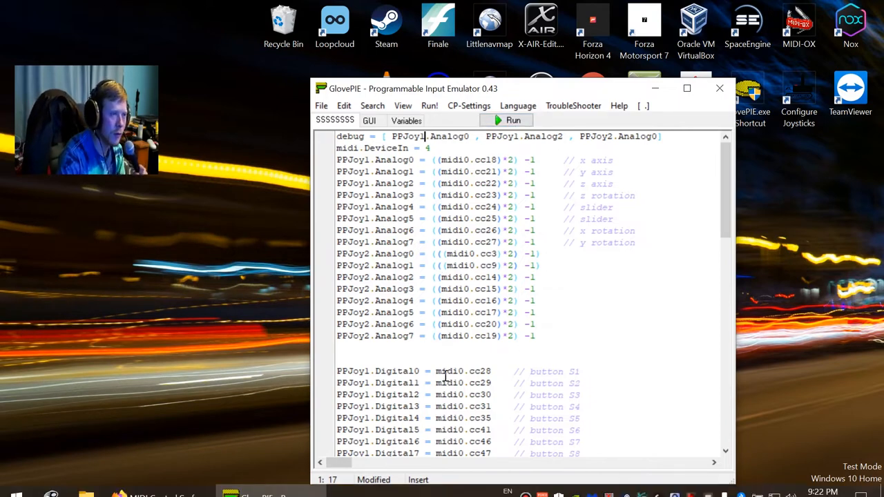
{"action": "scroll", "scroll_direction": "down", "scroll_amount": 3}
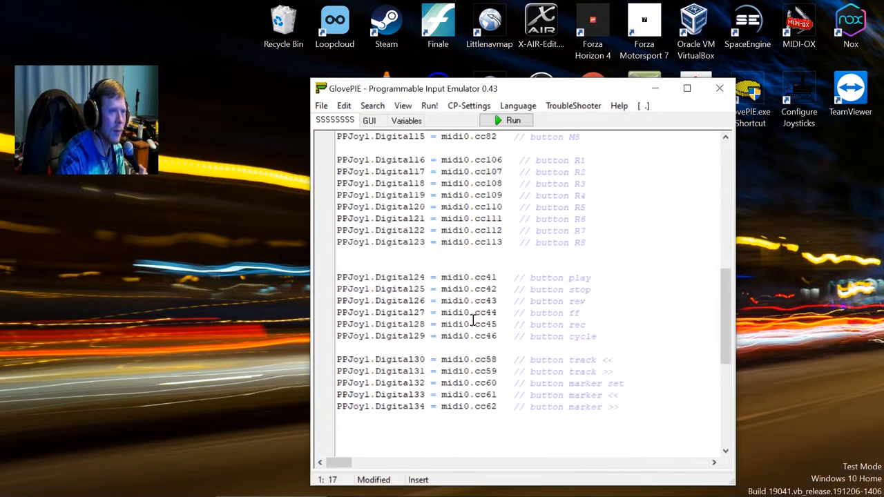
{"action": "scroll", "scroll_direction": "up", "scroll_amount": 3}
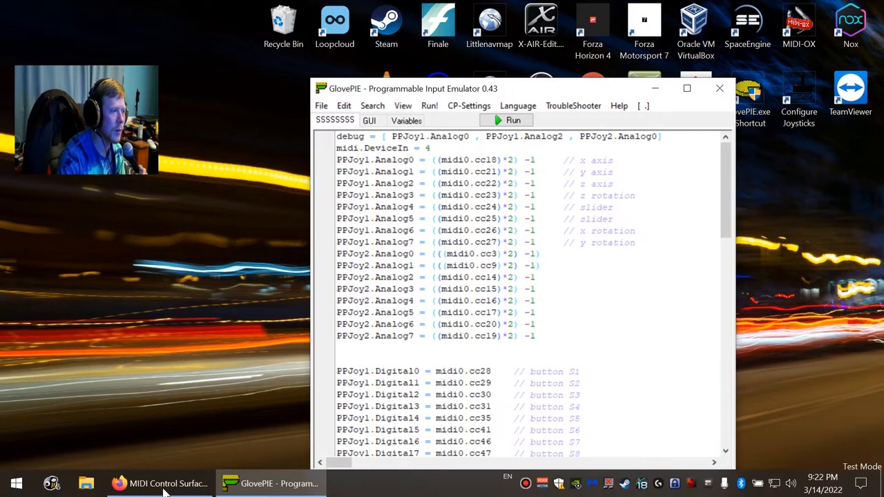
{"action": "mouse_move", "coordinate": [166, 483]}
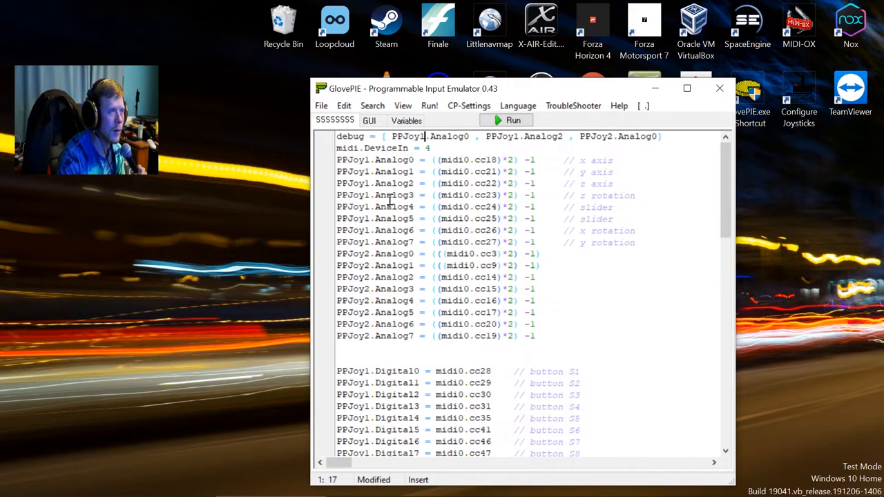
{"action": "scroll", "scroll_direction": "down", "scroll_amount": 3}
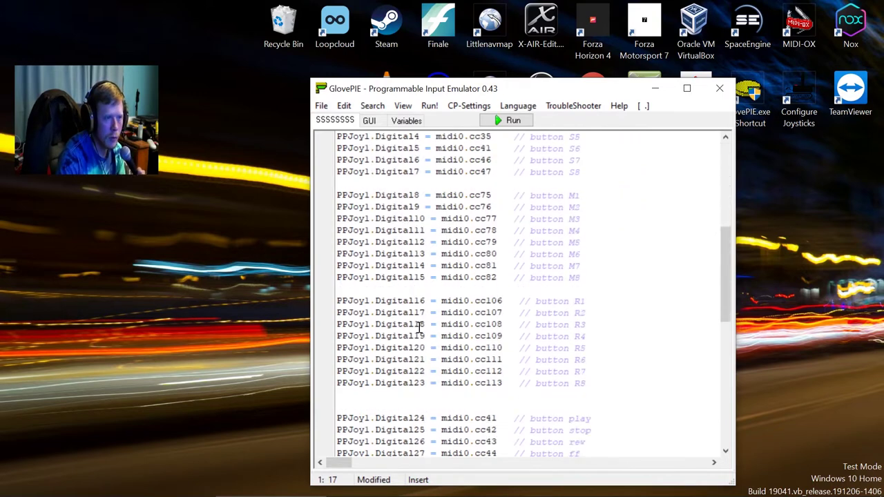
{"action": "scroll", "scroll_direction": "down", "scroll_amount": 3}
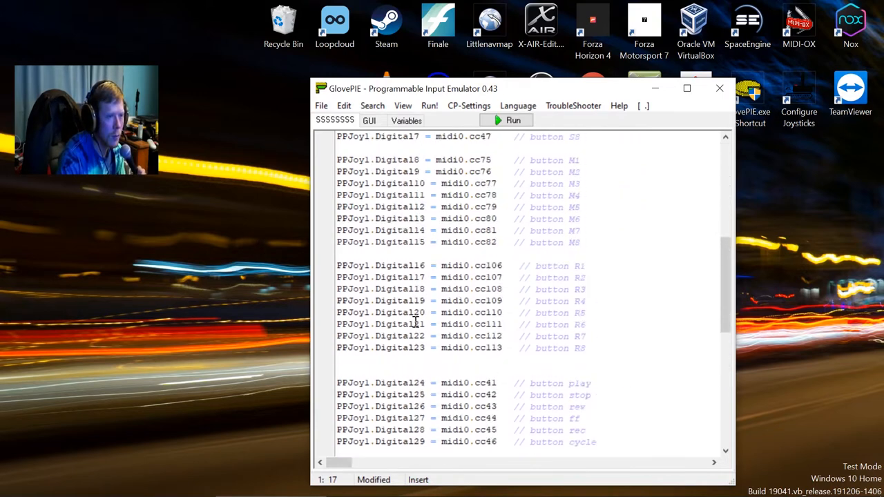
{"action": "scroll", "scroll_direction": "up", "scroll_amount": 3}
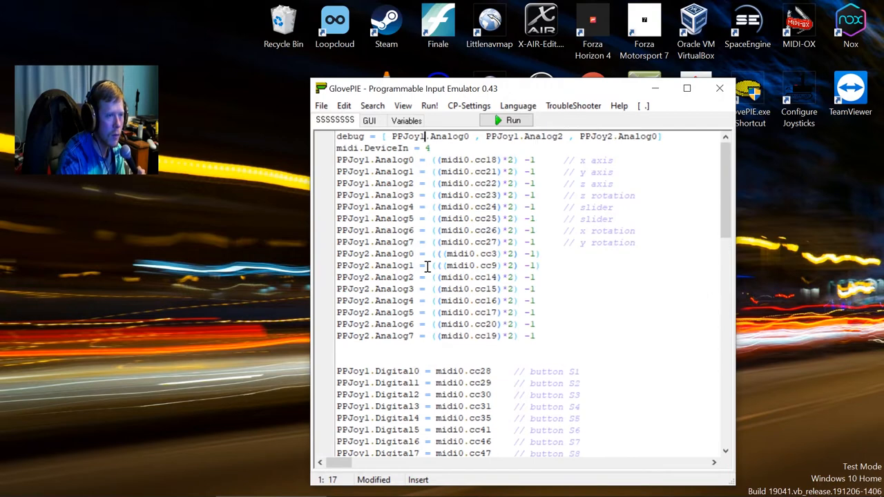
{"action": "scroll", "scroll_direction": "down", "scroll_amount": 3}
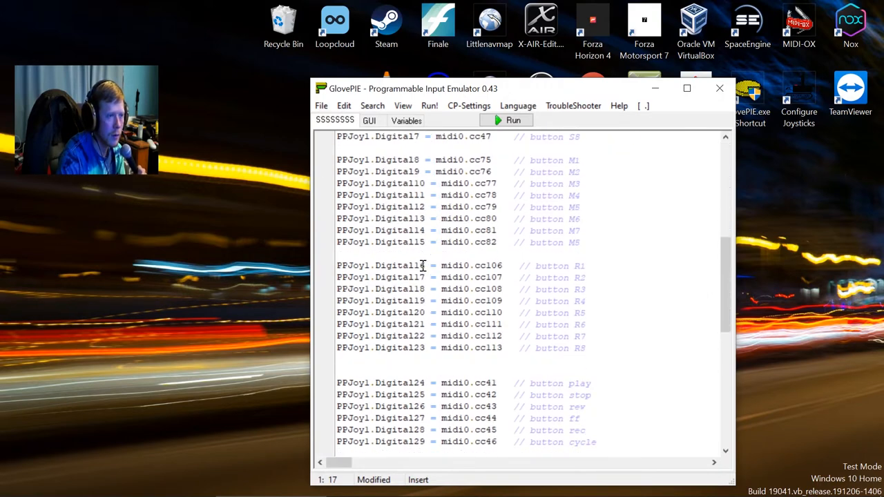
{"action": "scroll", "scroll_direction": "down", "scroll_amount": 3}
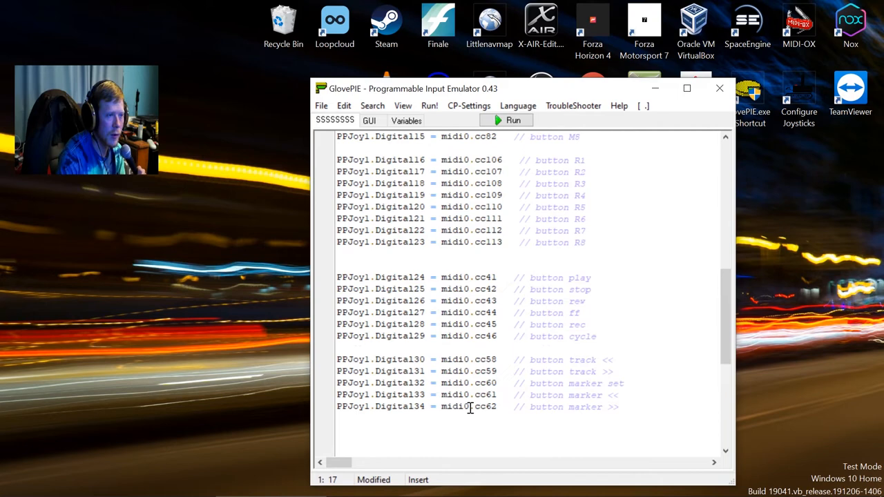
{"action": "scroll", "scroll_direction": "up", "scroll_amount": 3}
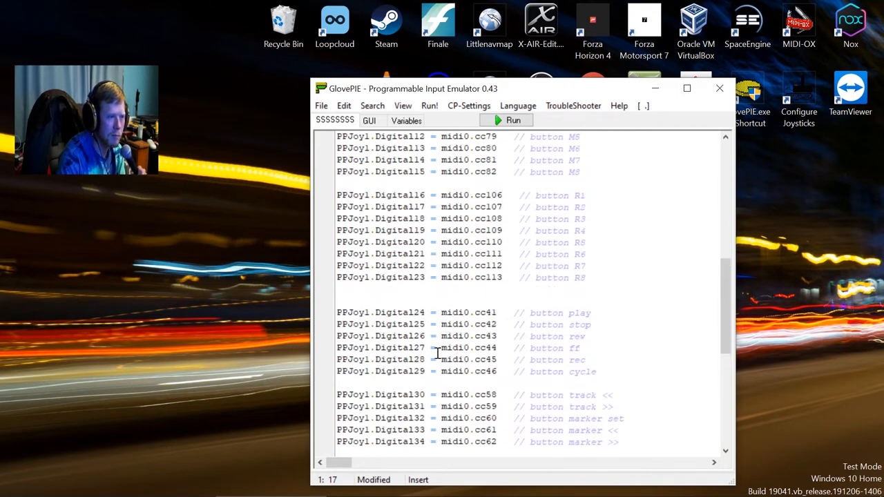
{"action": "scroll", "scroll_direction": "up", "scroll_amount": 3}
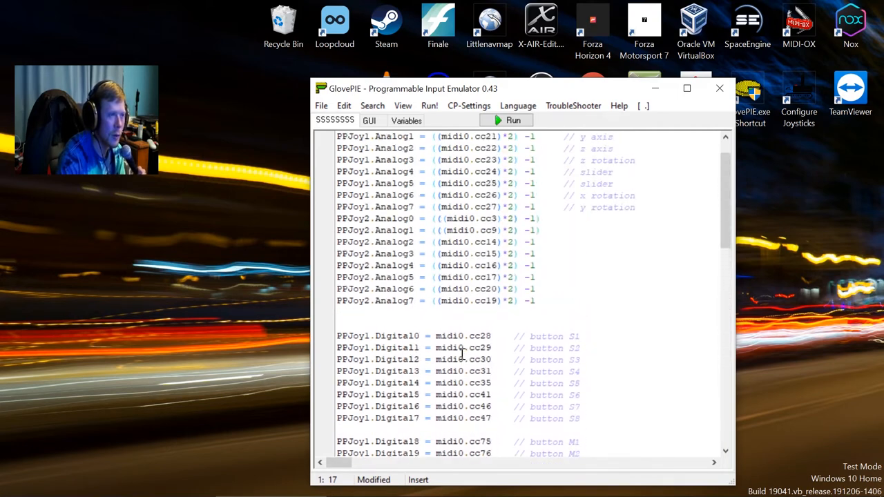
{"action": "scroll", "scroll_direction": "down", "scroll_amount": 3}
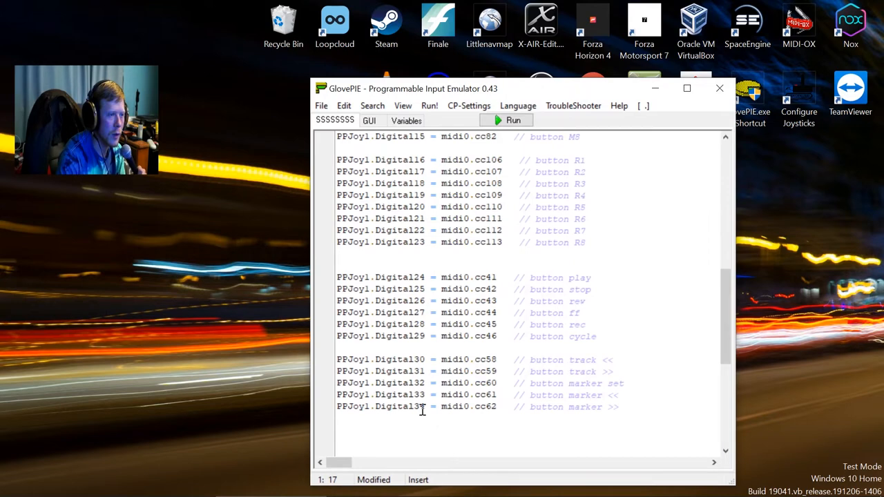
{"action": "scroll", "scroll_direction": "up", "scroll_amount": 3}
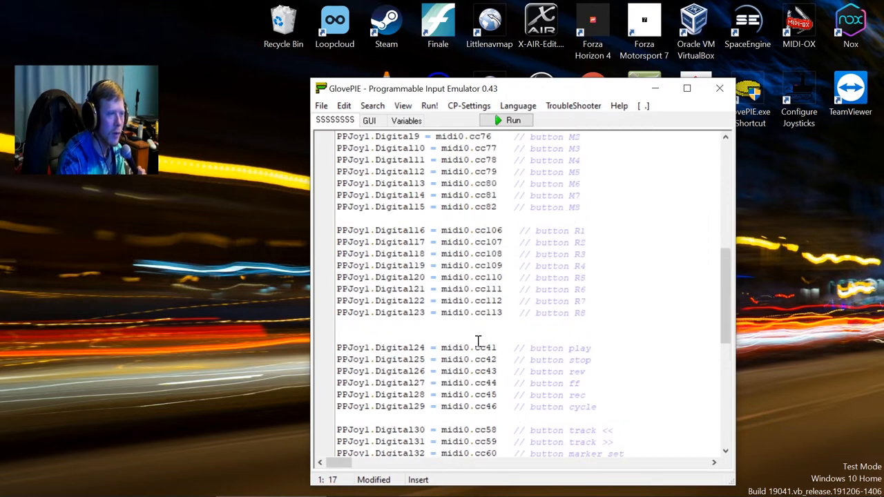
{"action": "scroll", "scroll_direction": "up", "scroll_amount": 3}
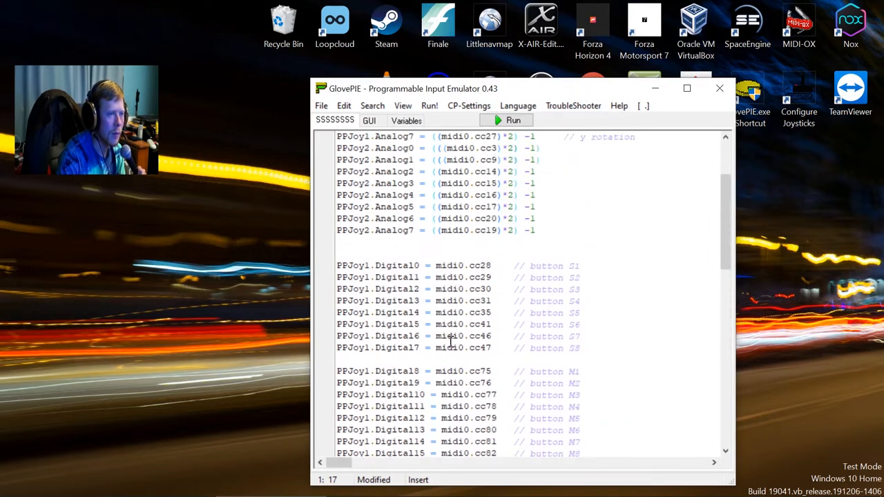
{"action": "scroll", "scroll_direction": "down", "scroll_amount": 3}
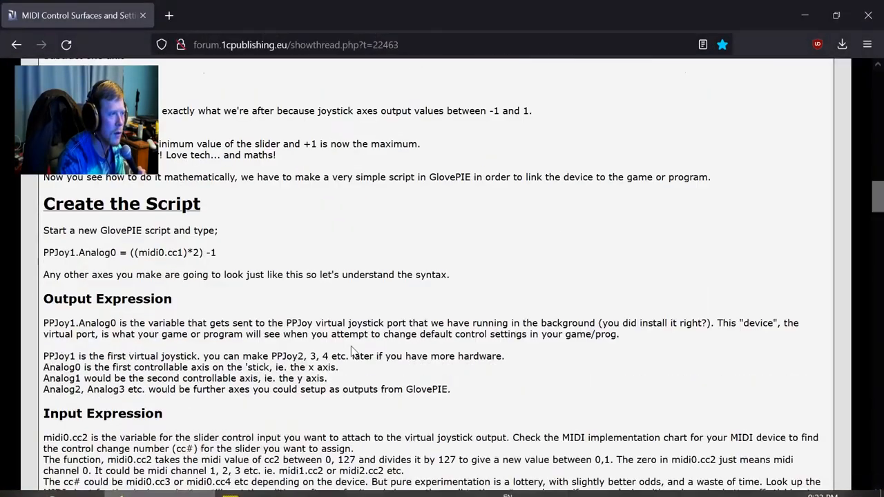
- Review the forum post's example GlovePIE script, scrolling back and forth through its lines
{"action": "scroll", "scroll_direction": "down", "scroll_amount": 3}
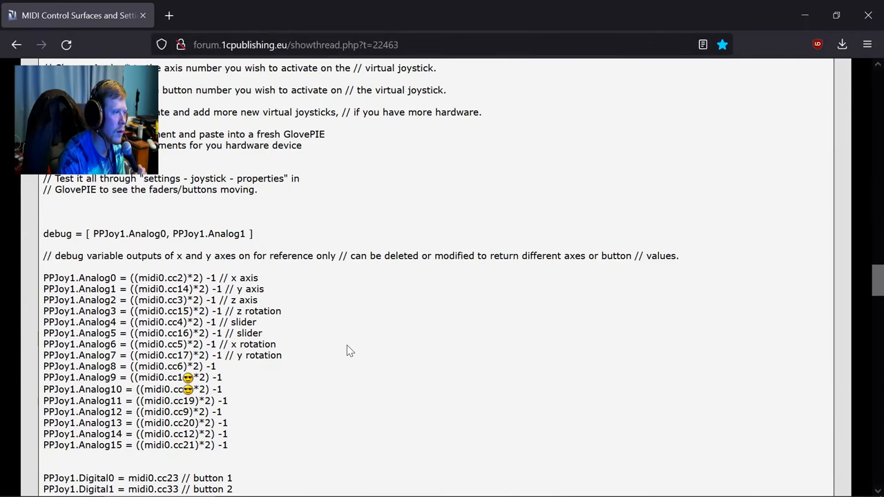
{"action": "scroll", "scroll_direction": "down", "scroll_amount": 3}
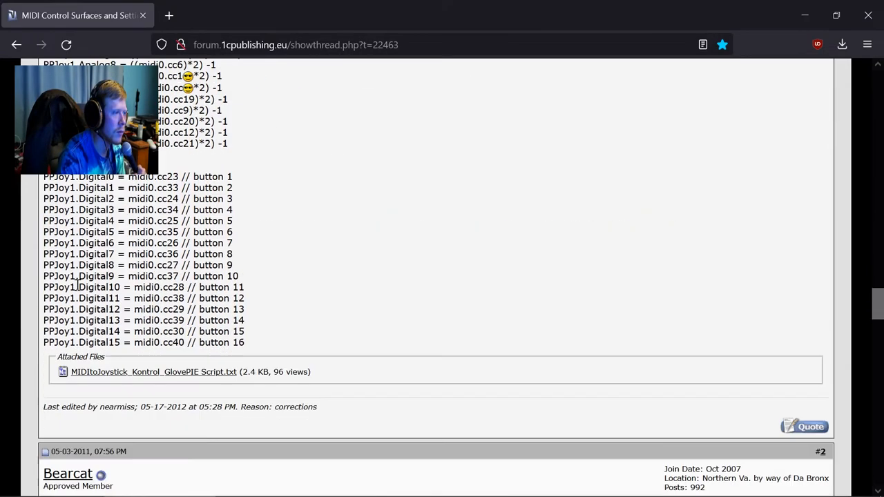
{"action": "scroll", "scroll_direction": "up", "scroll_amount": 3}
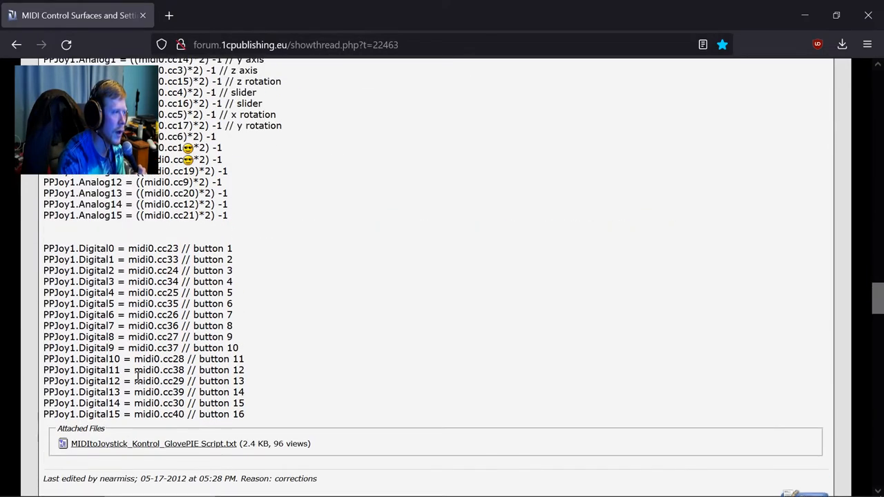
{"action": "mouse_move", "coordinate": [99, 448]}
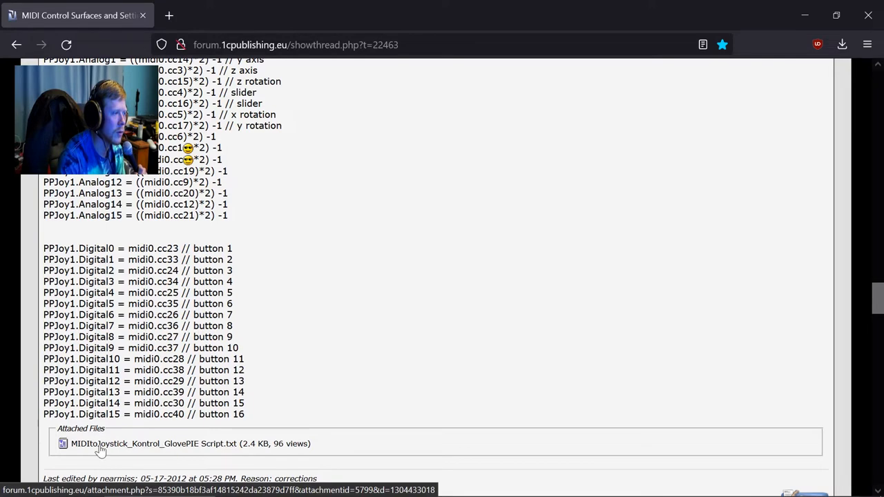
{"action": "scroll", "scroll_direction": "up", "scroll_amount": 3}
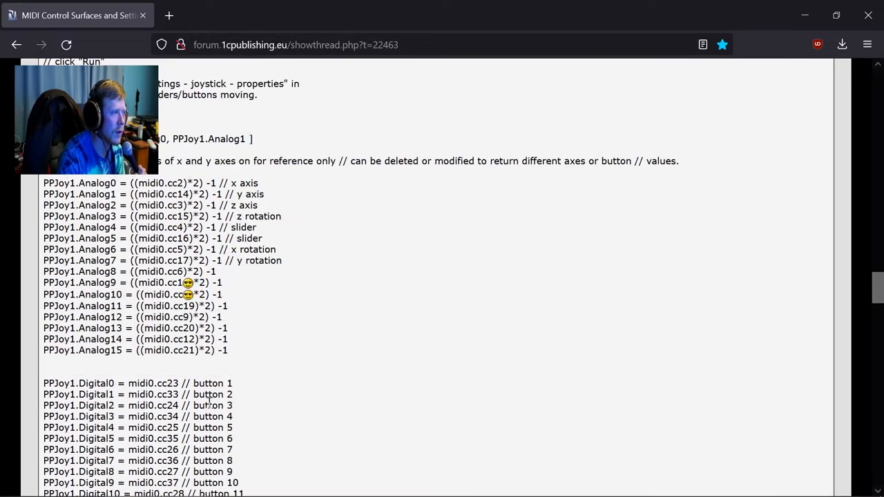
{"action": "scroll", "scroll_direction": "up", "scroll_amount": 3}
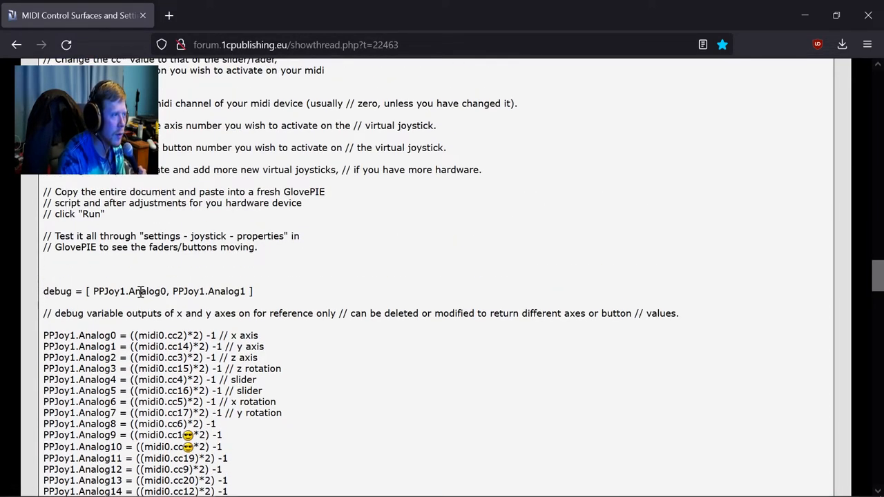
{"action": "scroll", "scroll_direction": "down", "scroll_amount": 3}
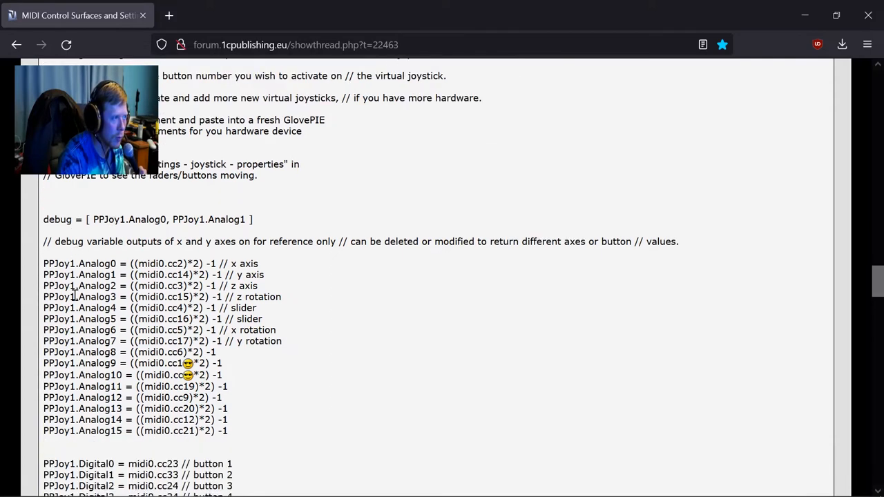
{"action": "mouse_move", "coordinate": [158, 261]}
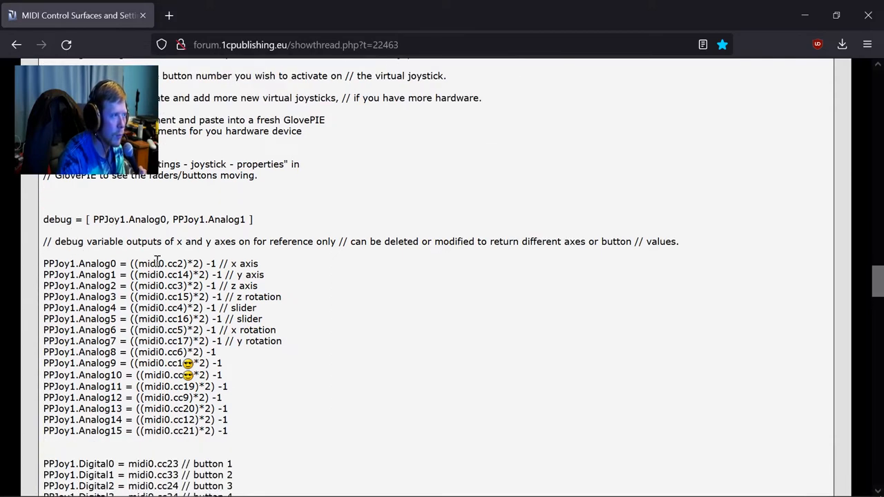
- Finish reading down to the attached script file, then bring GlovePIE's modified script back in front
{"action": "scroll", "scroll_direction": "down", "scroll_amount": 3}
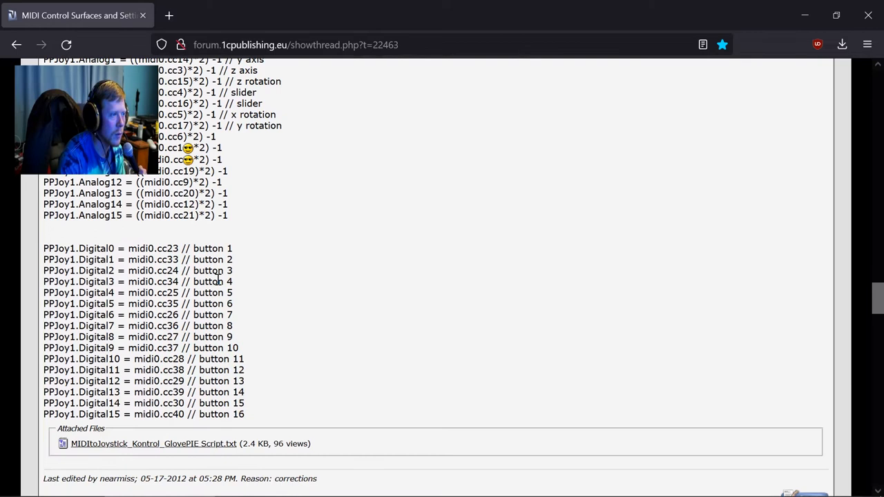
{"action": "scroll", "scroll_direction": "up", "scroll_amount": 3}
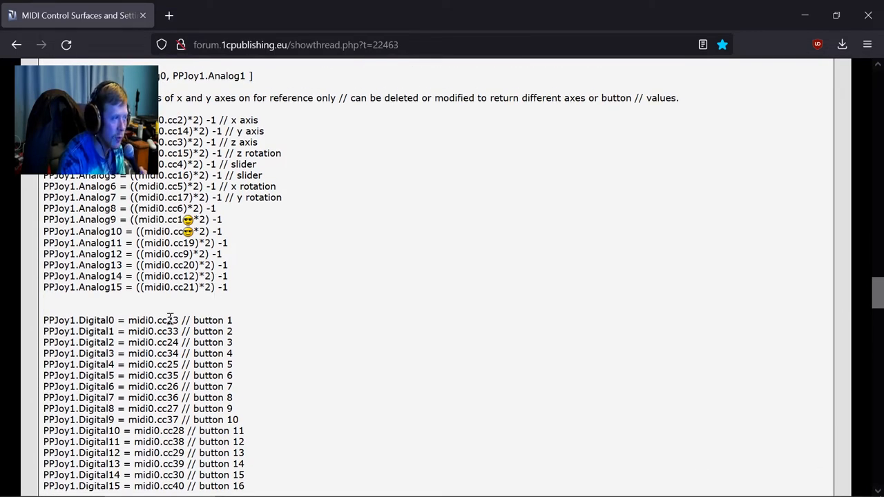
{"action": "scroll", "scroll_direction": "up", "scroll_amount": 3}
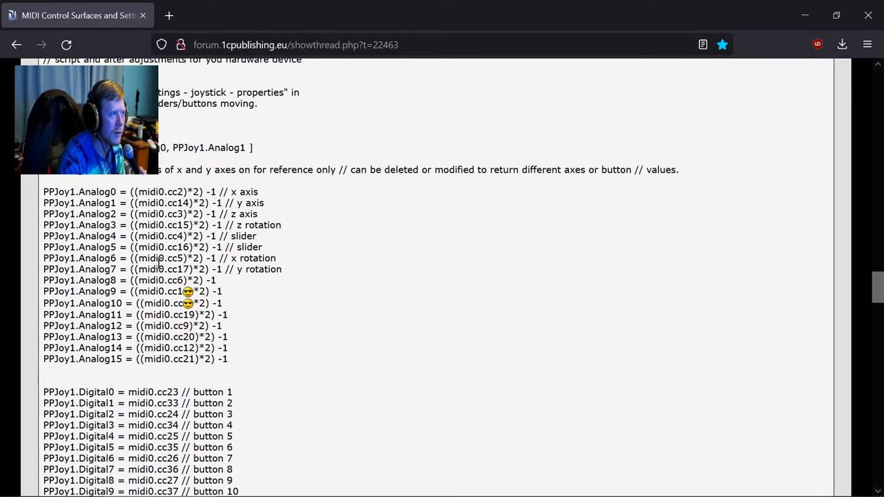
{"action": "scroll", "scroll_direction": "up", "scroll_amount": 3}
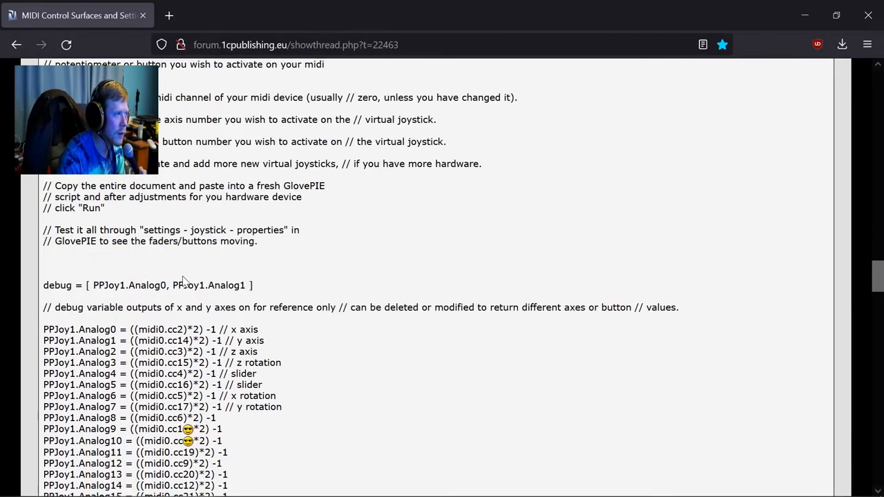
{"action": "scroll", "scroll_direction": "down", "scroll_amount": 3}
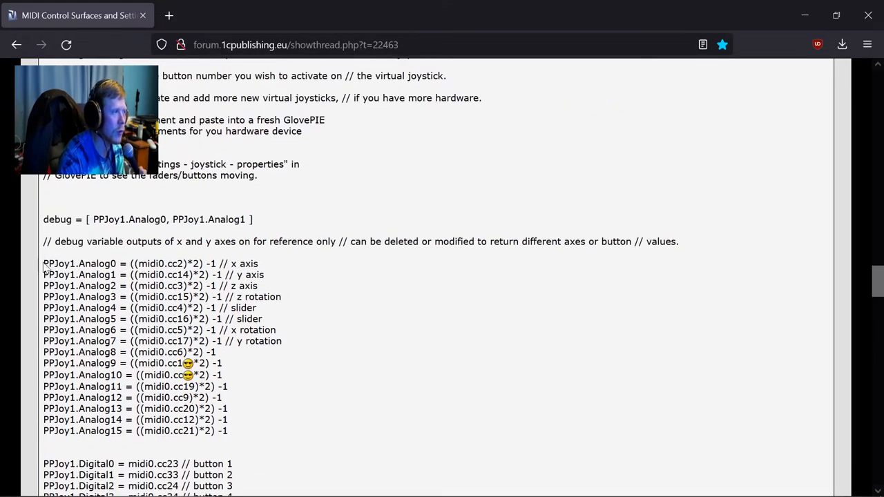
{"action": "mouse_move", "coordinate": [96, 348]}
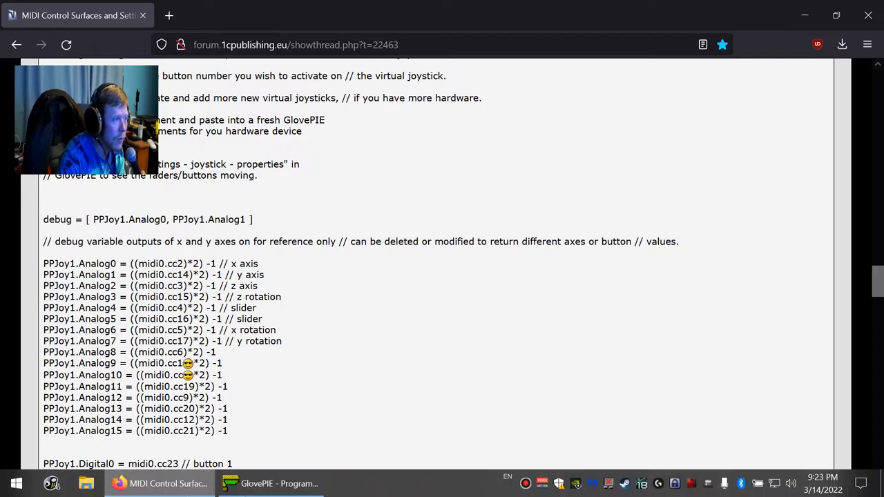
{"action": "left_click", "coordinate": [268, 483]}
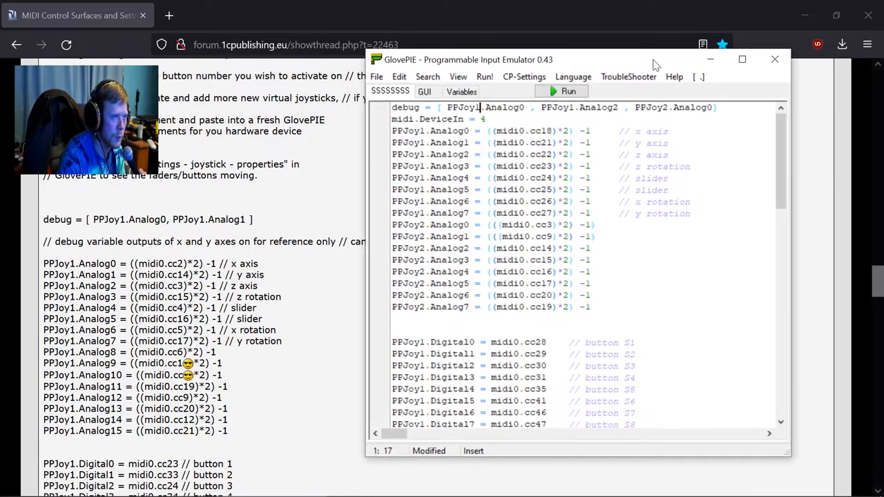
{"action": "mouse_move", "coordinate": [435, 228]}
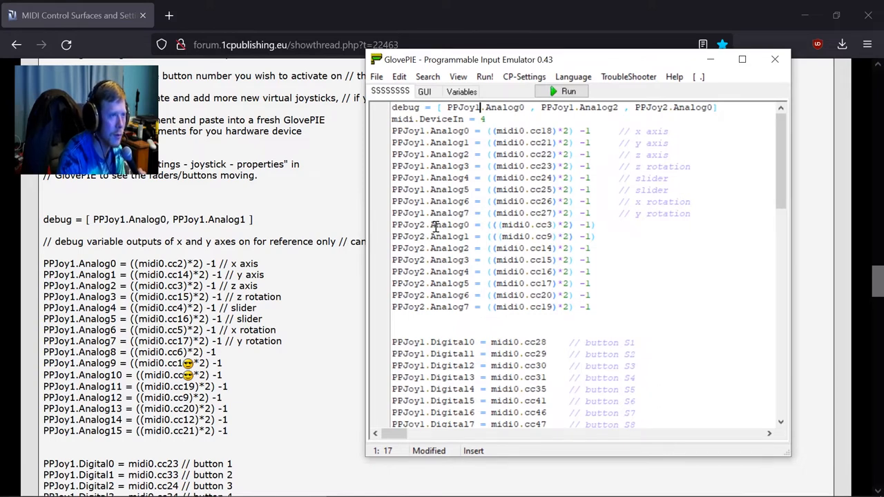
{"action": "mouse_move", "coordinate": [463, 218]}
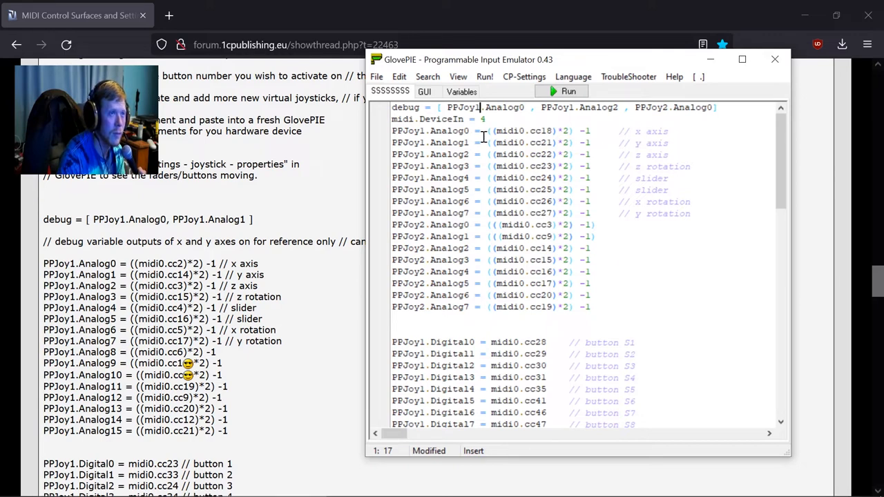
{"action": "mouse_move", "coordinate": [523, 129]}
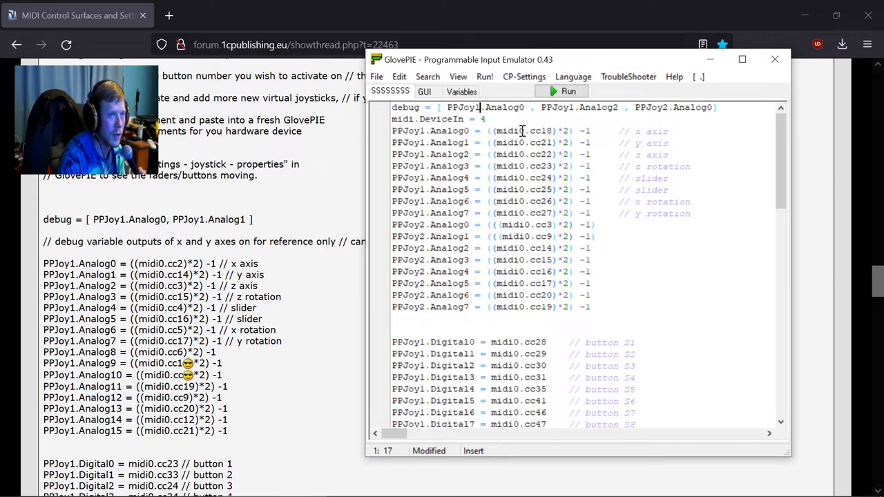